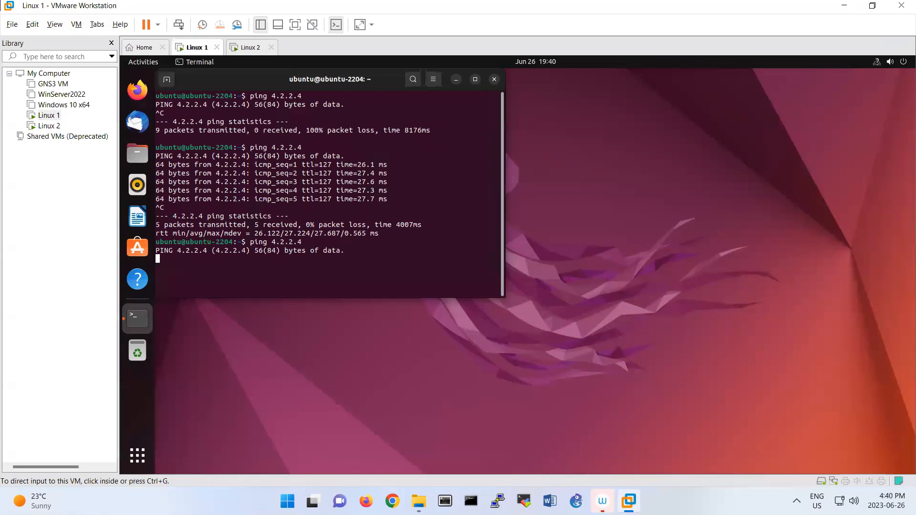
{"action": "mouse_move", "coordinate": [76, 69]}
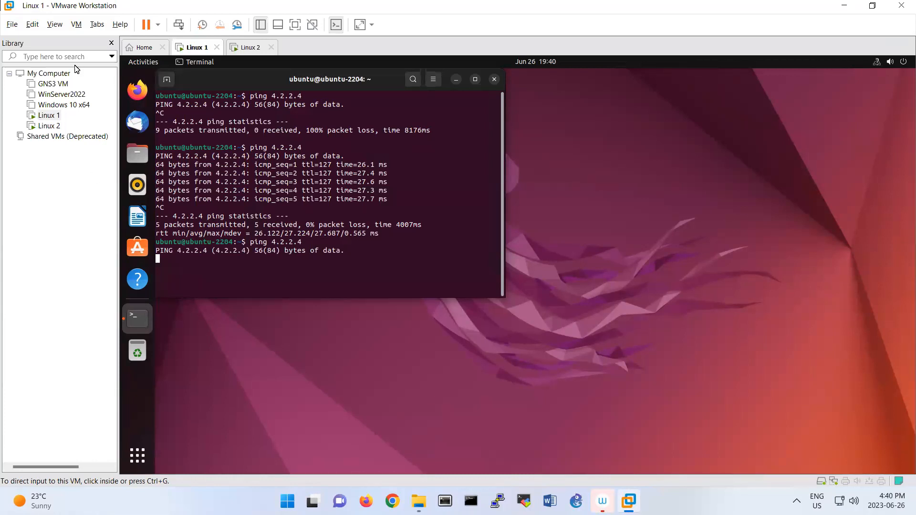
Switch to the Linux 2 machine and focus its terminal for keyboard input.
{"action": "left_click", "coordinate": [248, 47]}
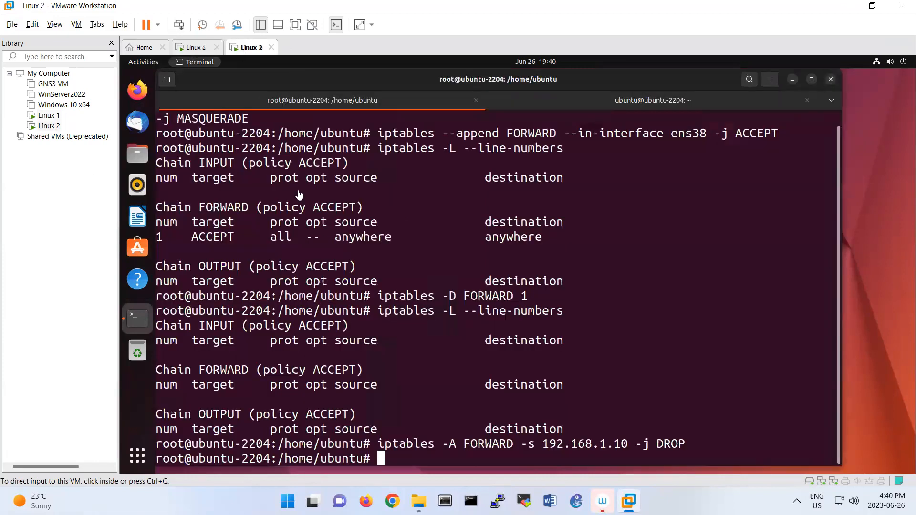
{"action": "mouse_move", "coordinate": [325, 281]}
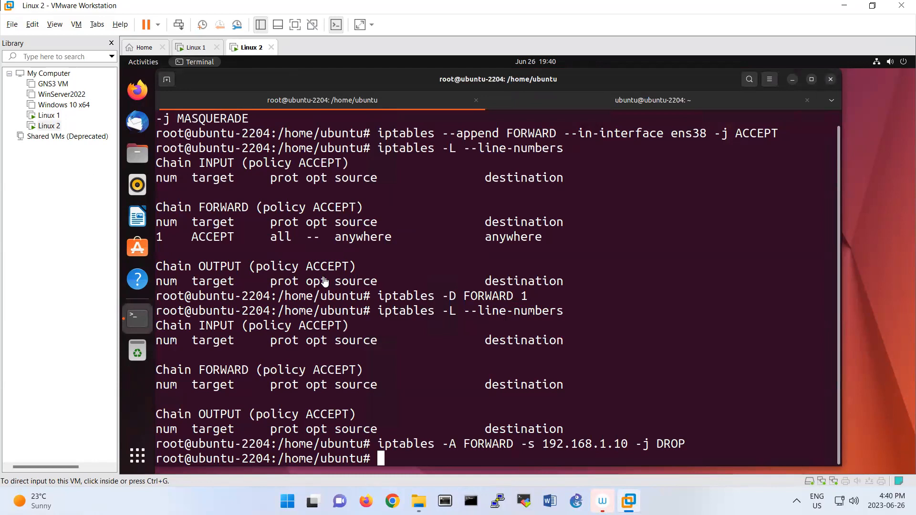
{"action": "mouse_move", "coordinate": [359, 274]}
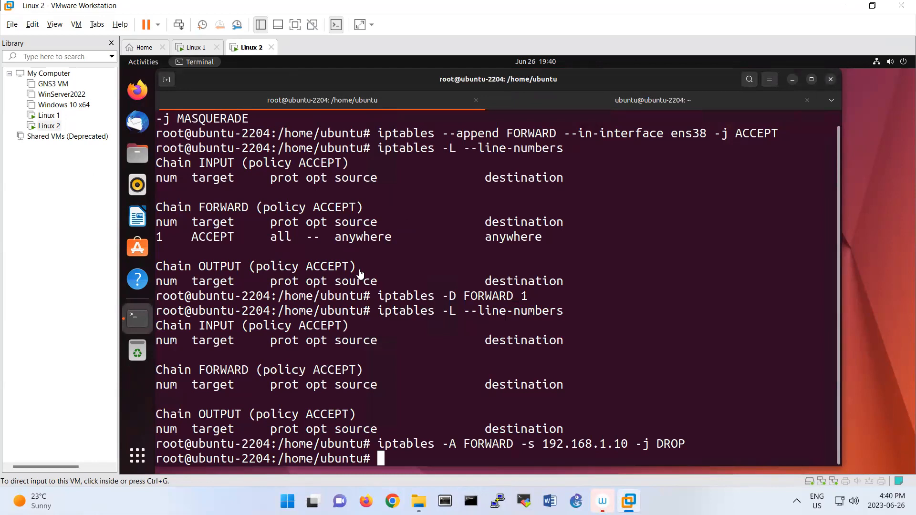
{"action": "mouse_move", "coordinate": [481, 471]}
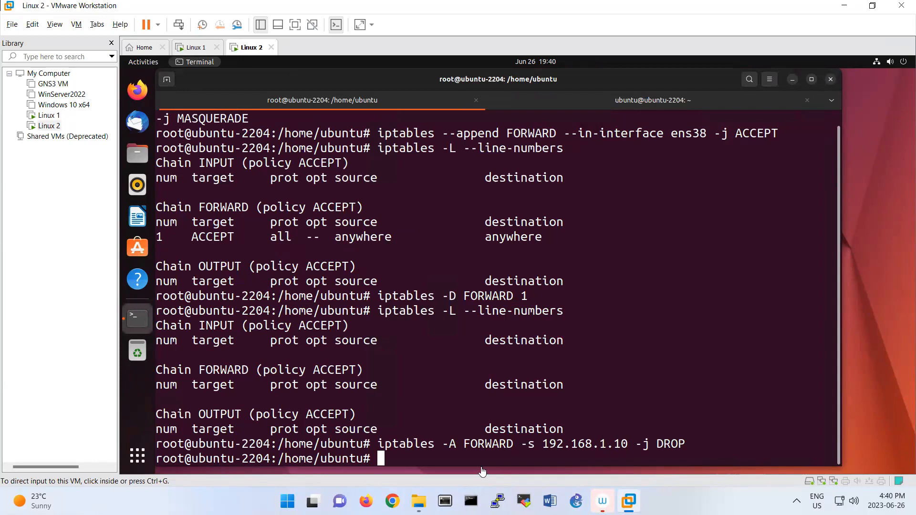
{"action": "left_click", "coordinate": [479, 435]}
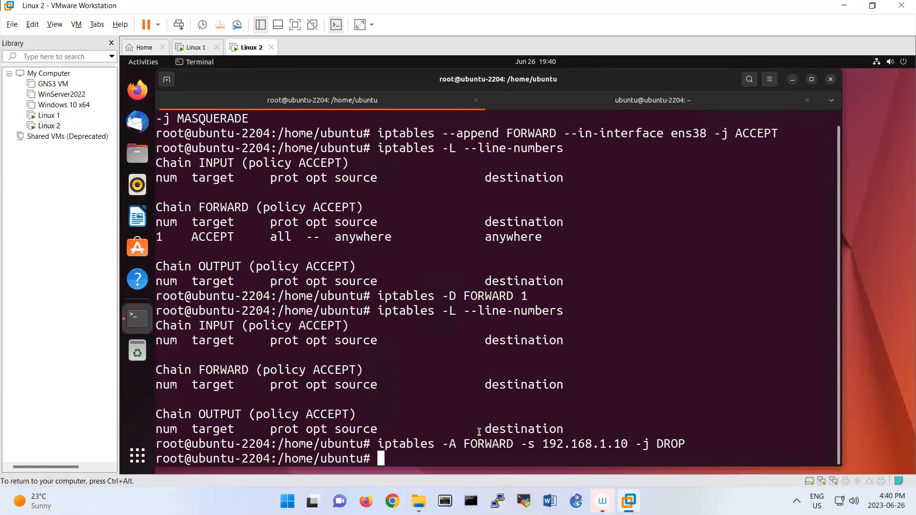
{"action": "type", "text": "i"}
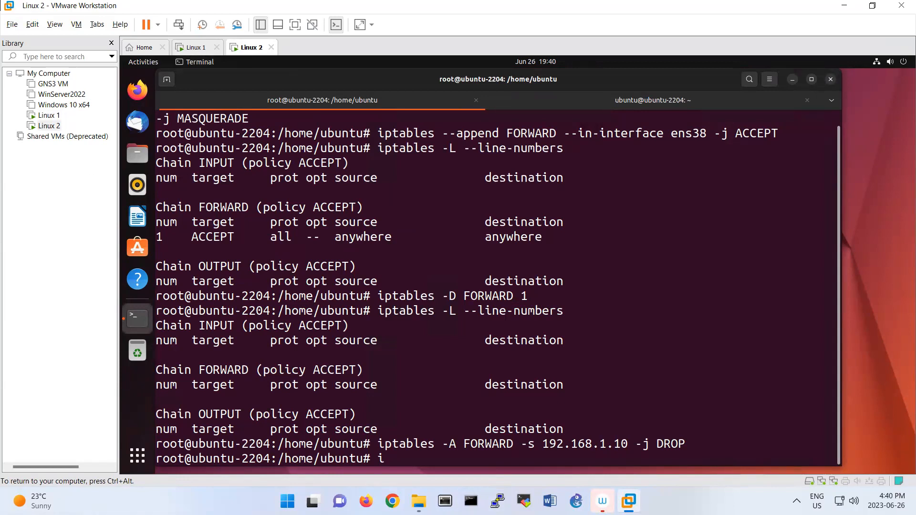
List Linux 2's iptables rules with line numbers and remove the FORWARD DROP rule for 192.168.1.10.
{"action": "type", "text": "ptables -L"}
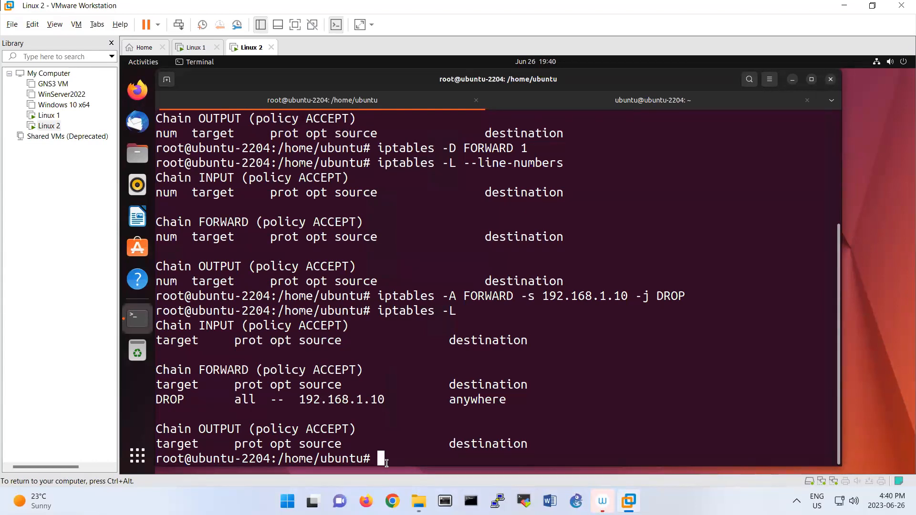
{"action": "type", "text": "iptables -L --line-numbers"}
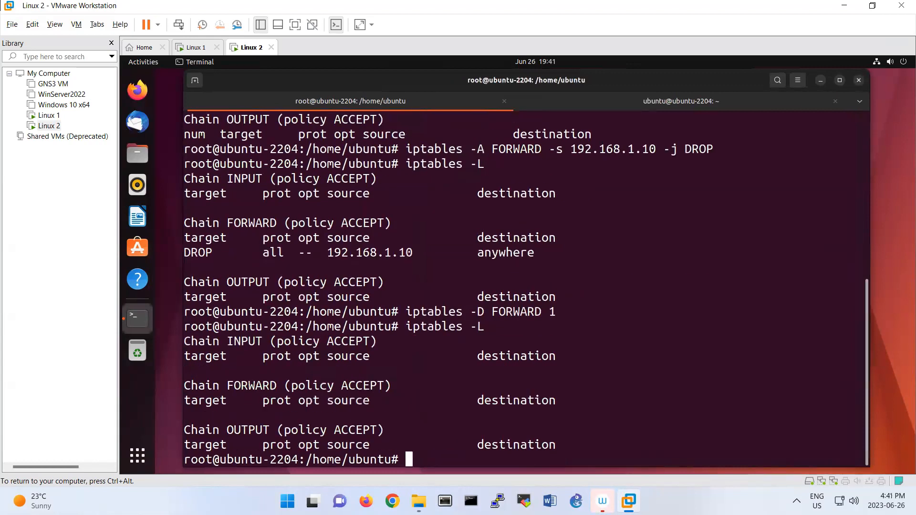
Stop Linux 1's continuous ping to 4.2.2.4 and return to Linux 2.
{"action": "left_click", "coordinate": [196, 47]}
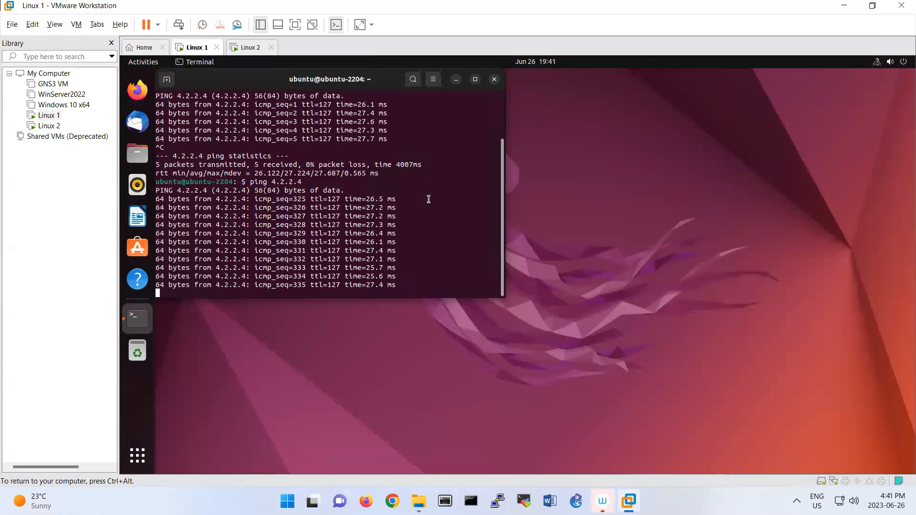
{"action": "key", "text": "ctrl+c"}
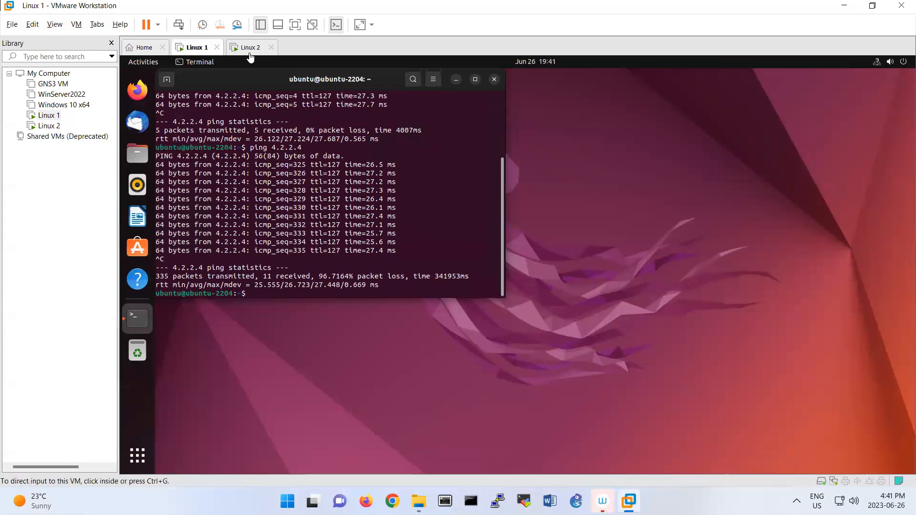
{"action": "left_click", "coordinate": [249, 47]}
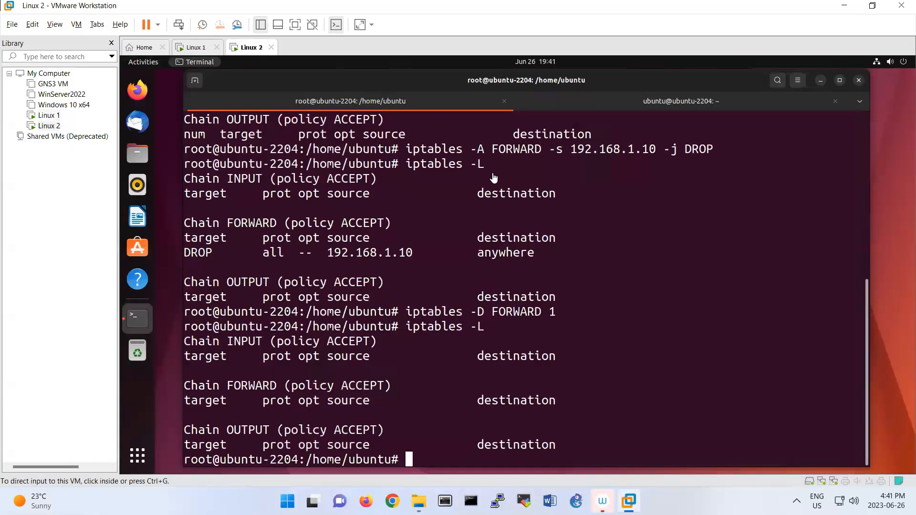
Clear the Linux 2 terminal and run apt-get install openssh-server, already newest.
{"action": "type", "text": "c"}
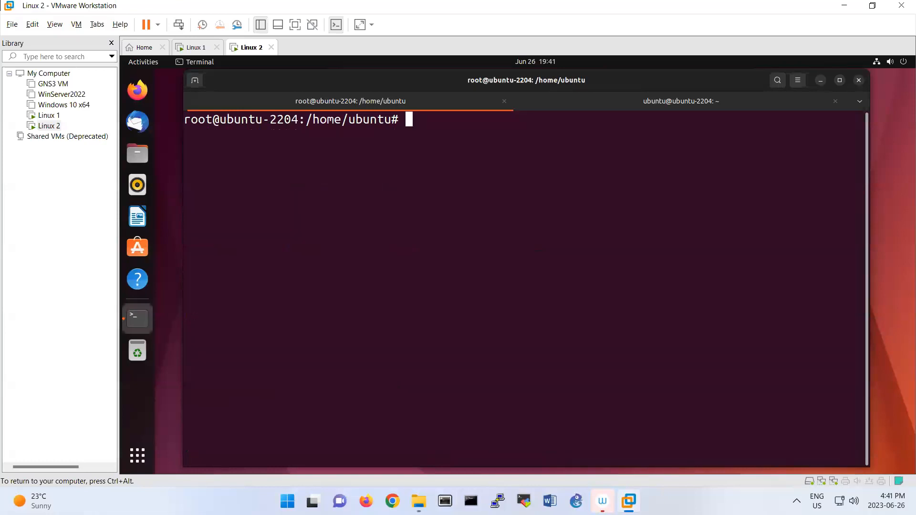
{"action": "type", "text": "apt-"}
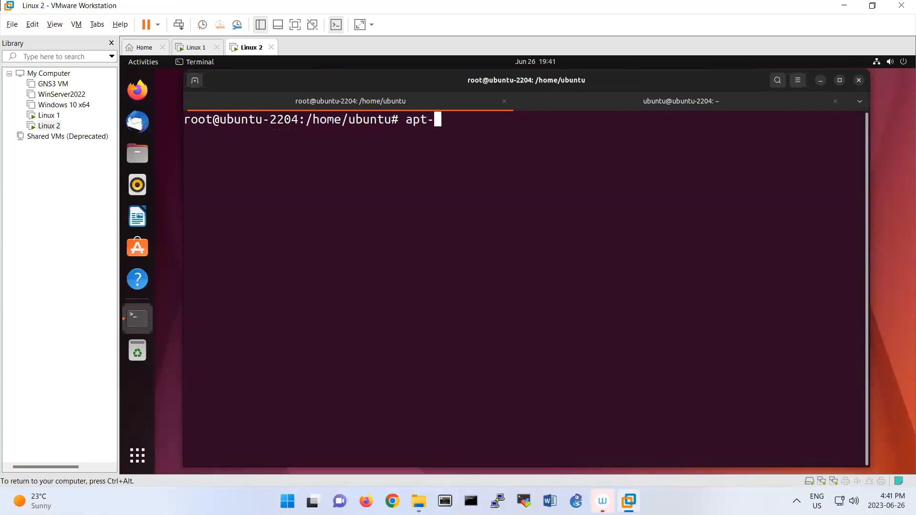
{"action": "type", "text": "get install ope"}
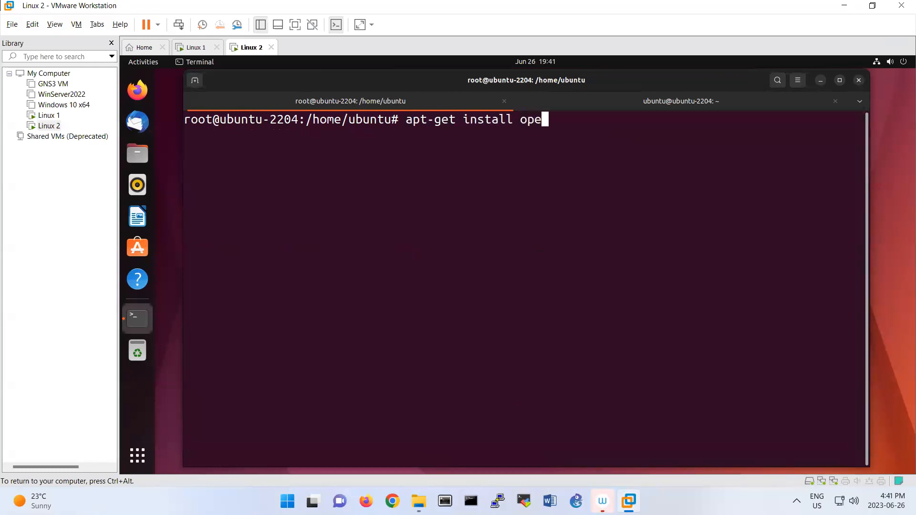
{"action": "type", "text": "nssh-server"}
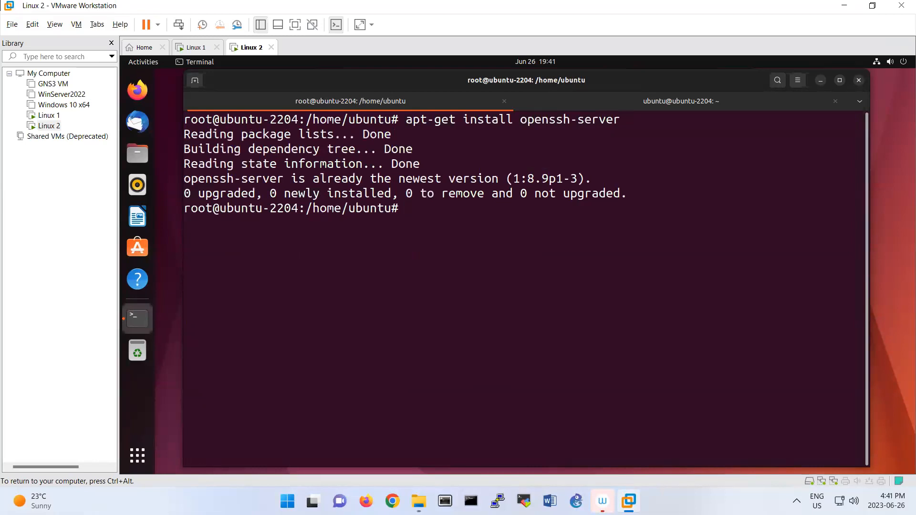
{"action": "mouse_move", "coordinate": [209, 80]}
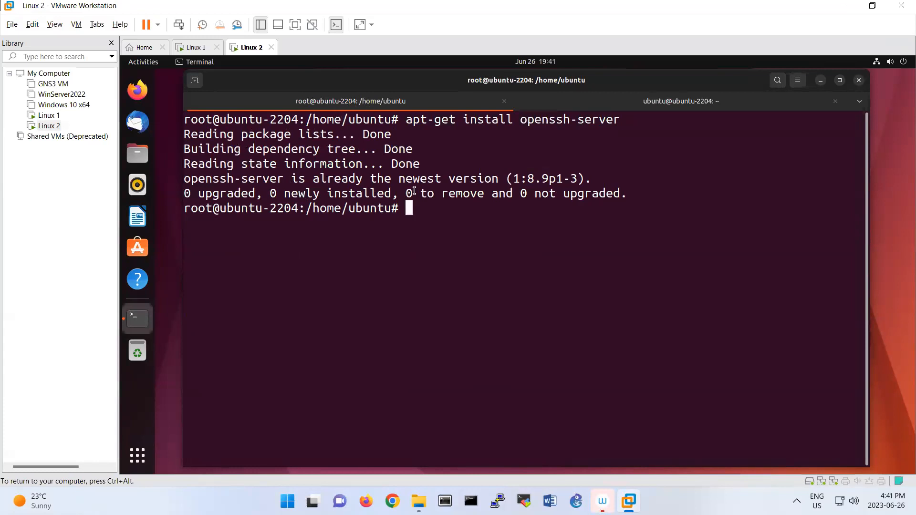
{"action": "left_click_drag", "start_coordinate": [351, 127], "coordinate": [526, 198]}
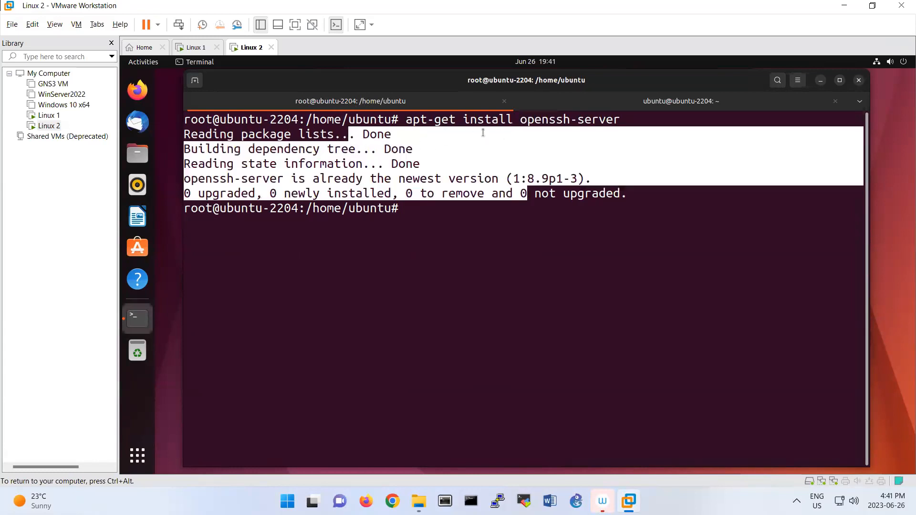
{"action": "double_click", "coordinate": [546, 120]}
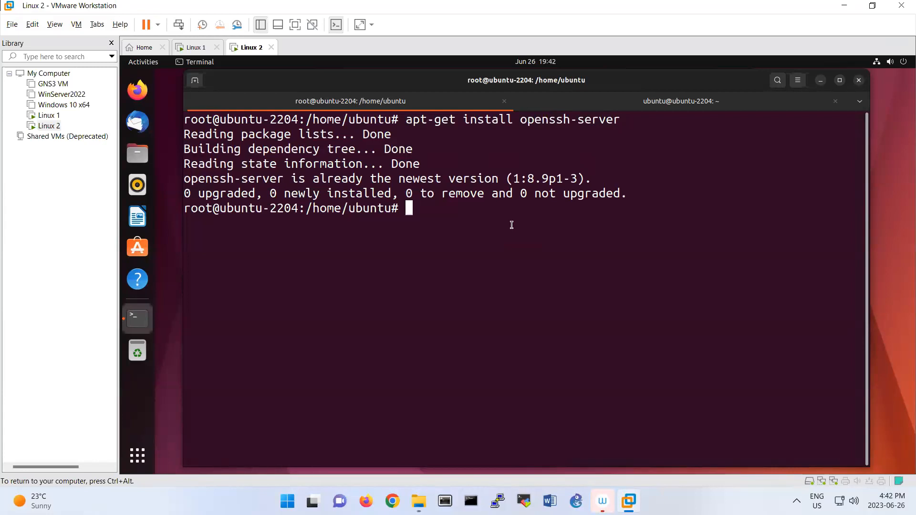
Open /etc/ssh/sshd_config in nano and change the Port from 22 to 2222.
{"action": "type", "text": "cd"}
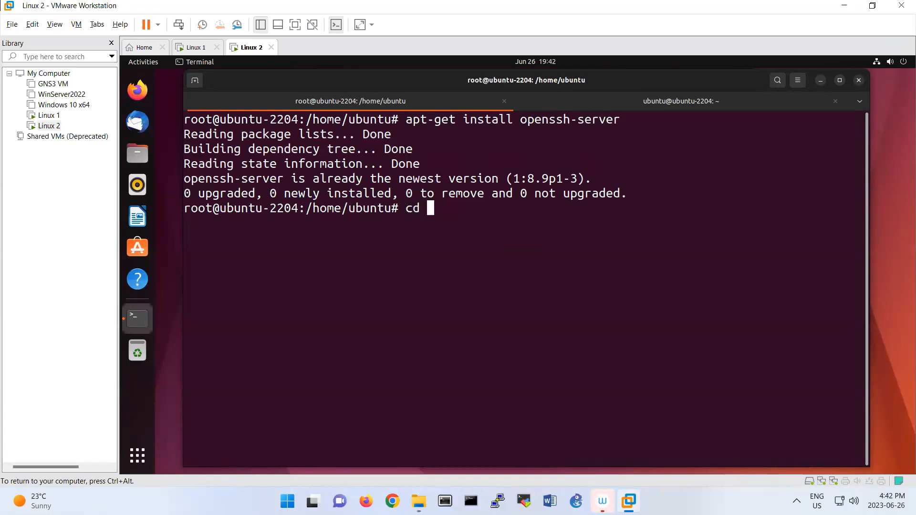
{"action": "type", "text": "/etc/"}
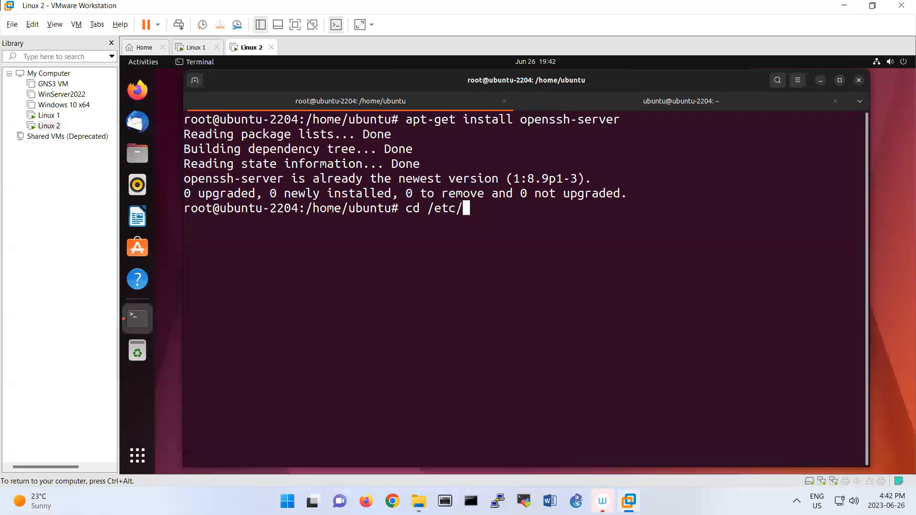
{"action": "type", "text": "ssh/s"}
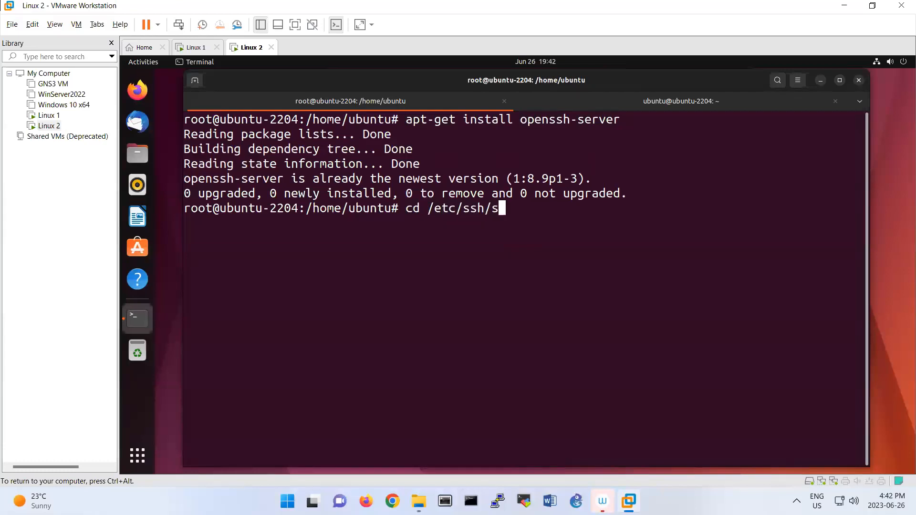
{"action": "key", "text": "Backspace"}
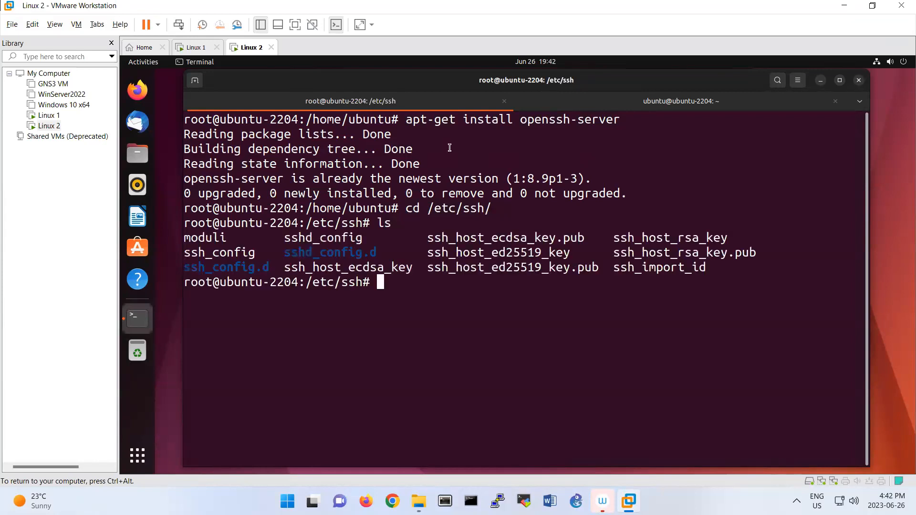
{"action": "double_click", "coordinate": [291, 237]}
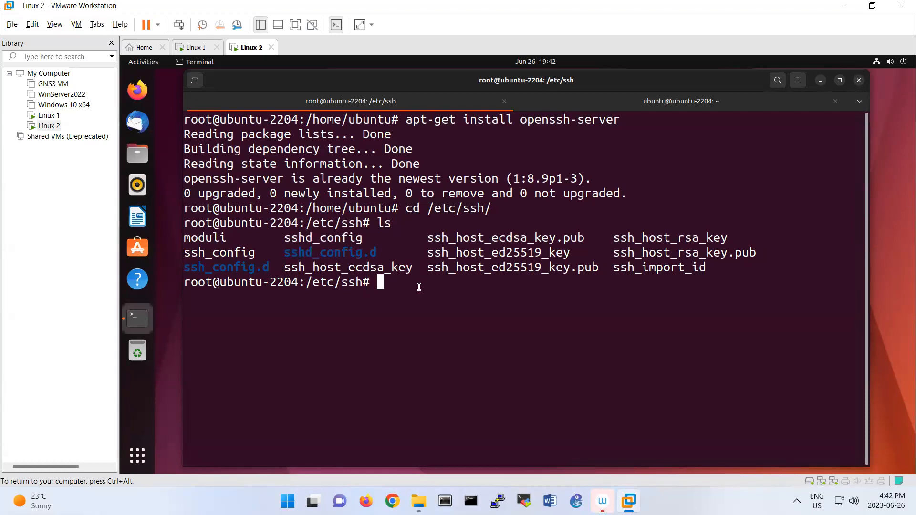
{"action": "type", "text": "nano"}
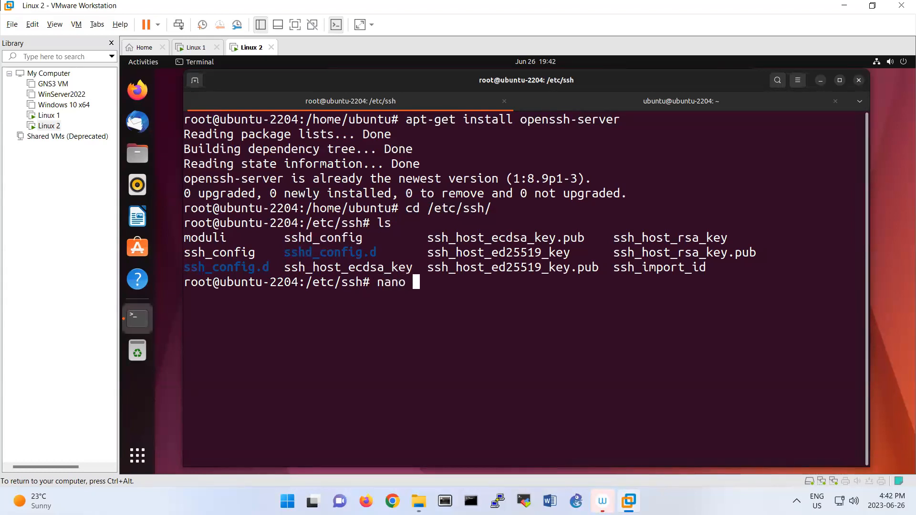
{"action": "type", "text": "ssh_"}
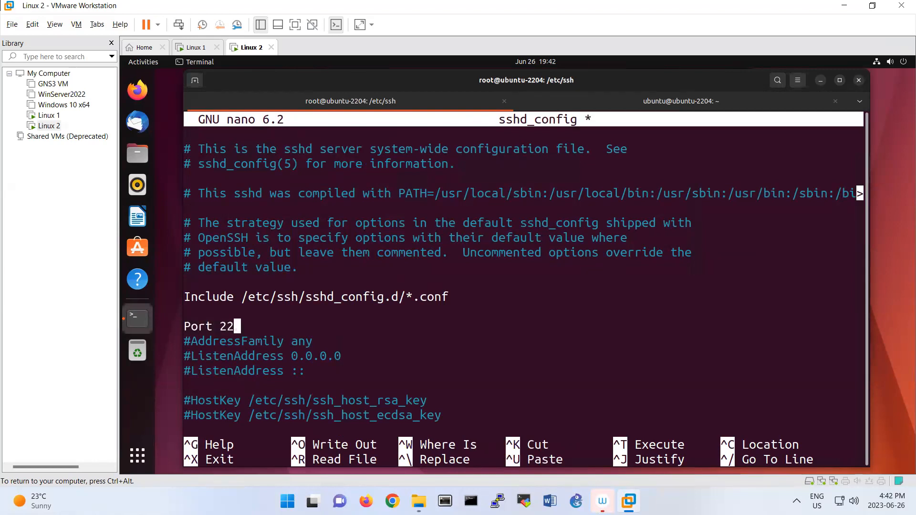
{"action": "type", "text": "22"}
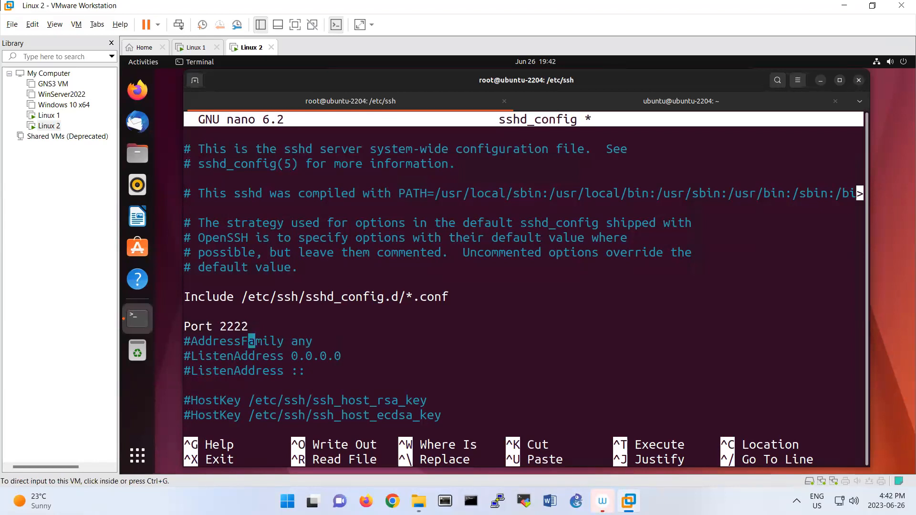
{"action": "scroll", "scroll_direction": "down", "scroll_amount": 3}
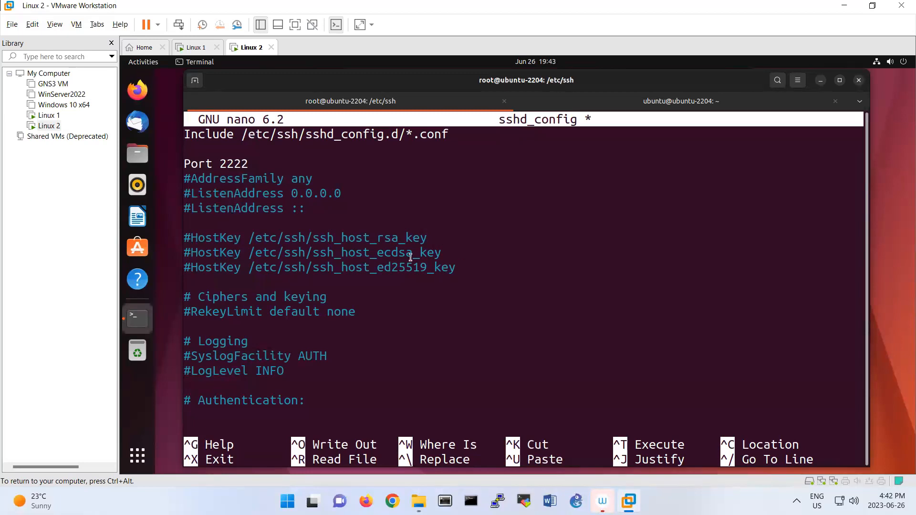
{"action": "mouse_move", "coordinate": [231, 357]}
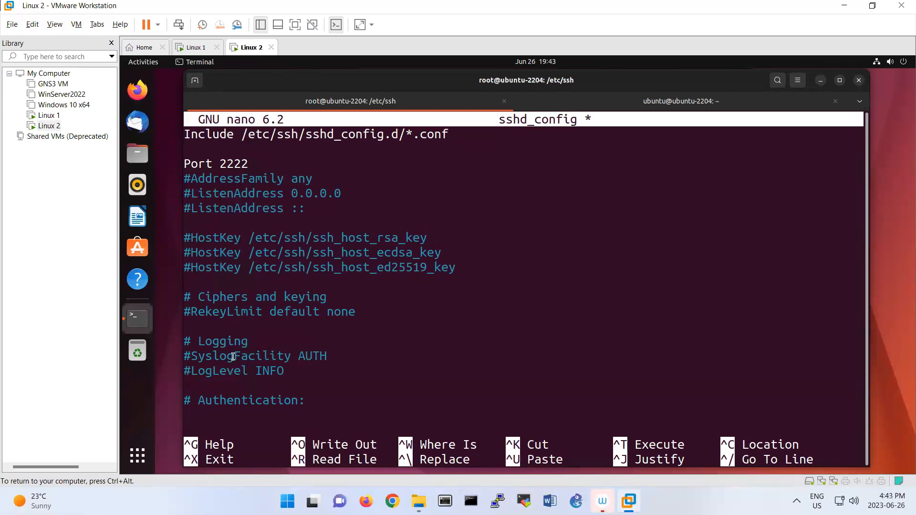
{"action": "scroll", "scroll_direction": "down", "scroll_amount": 3}
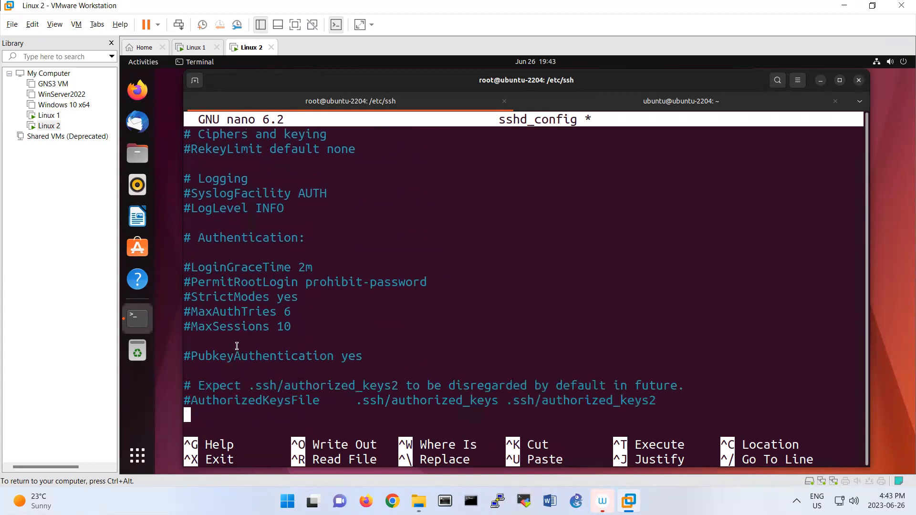
{"action": "scroll", "scroll_direction": "down", "scroll_amount": 3}
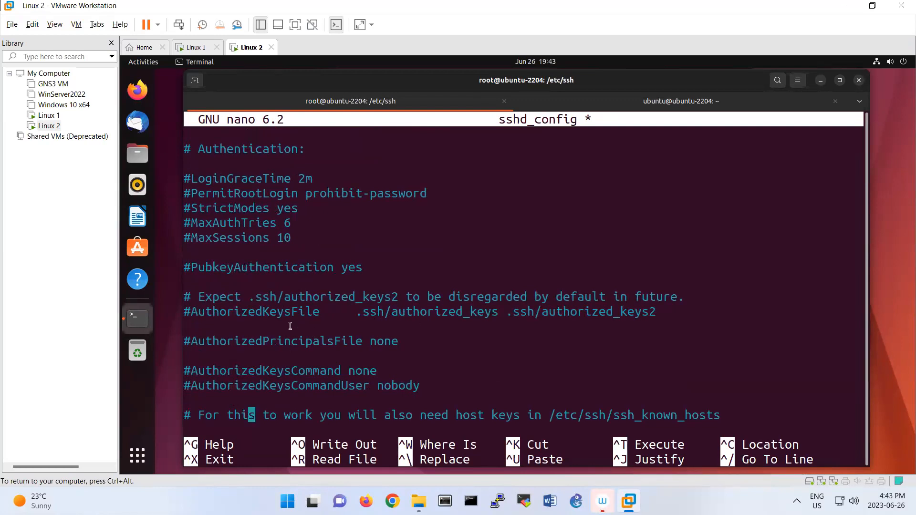
{"action": "scroll", "scroll_direction": "down", "scroll_amount": 3}
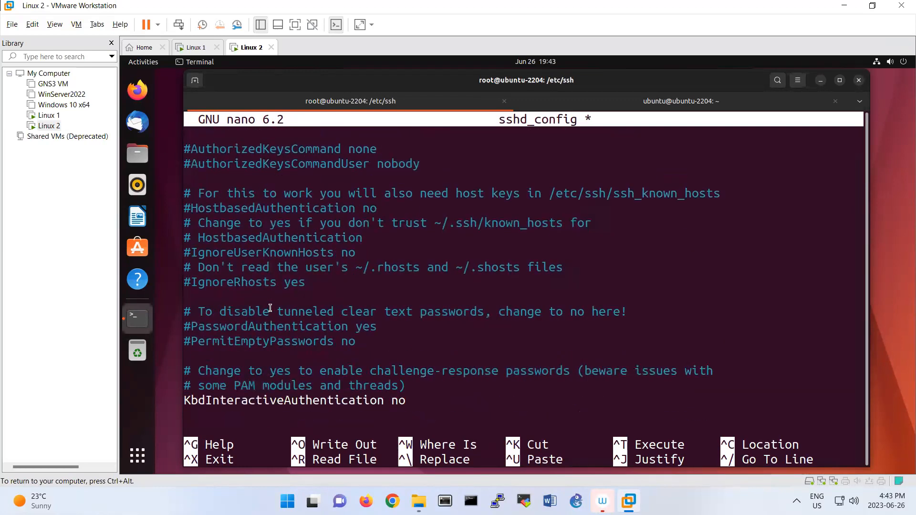
{"action": "scroll", "scroll_direction": "down", "scroll_amount": 3}
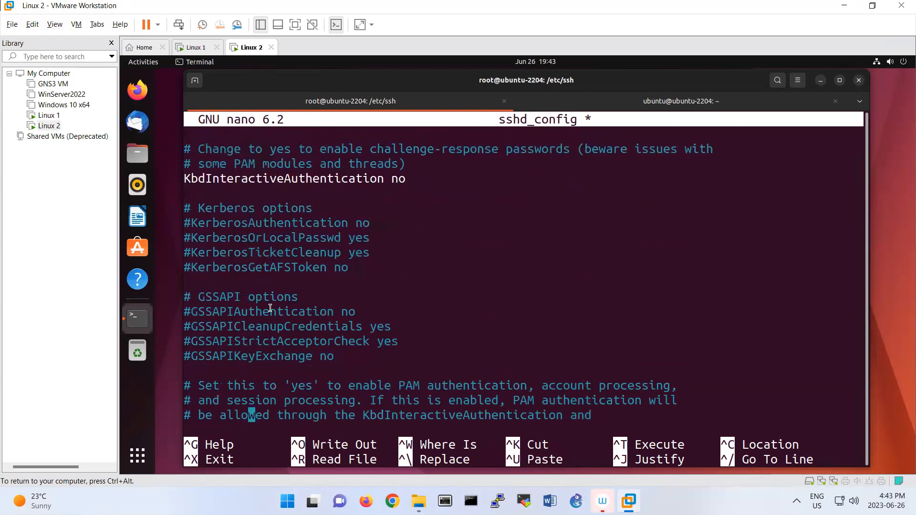
{"action": "scroll", "scroll_direction": "down", "scroll_amount": 3}
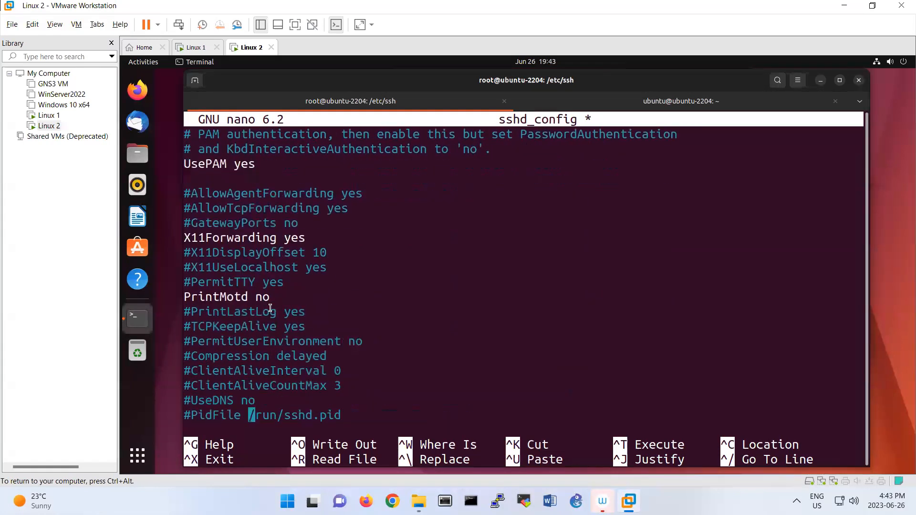
{"action": "scroll", "scroll_direction": "down", "scroll_amount": 3}
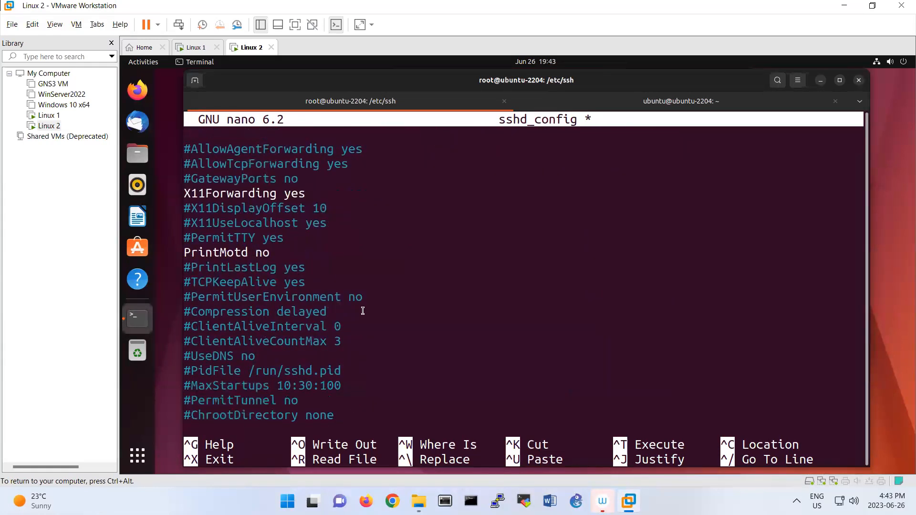
Save sshd_config and restart sshd.service on Linux 2.
{"action": "key", "text": "ctrl+o"}
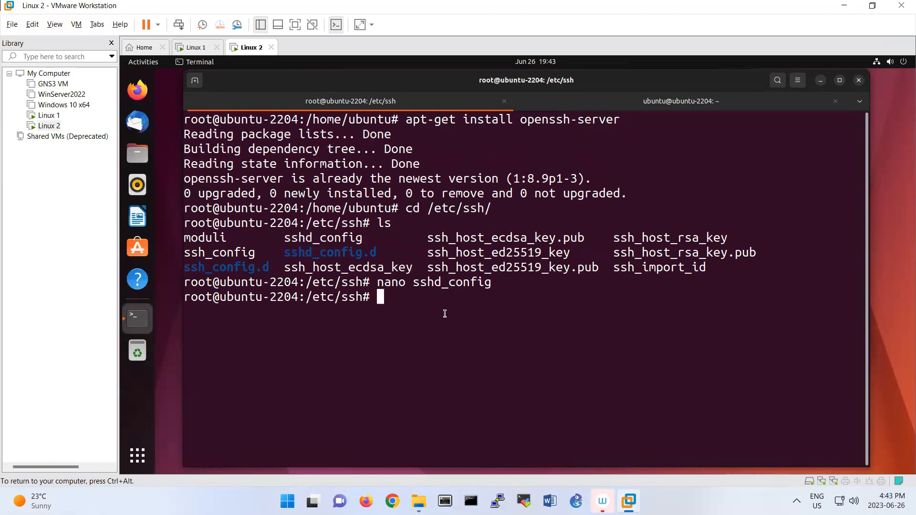
{"action": "type", "text": "sys"}
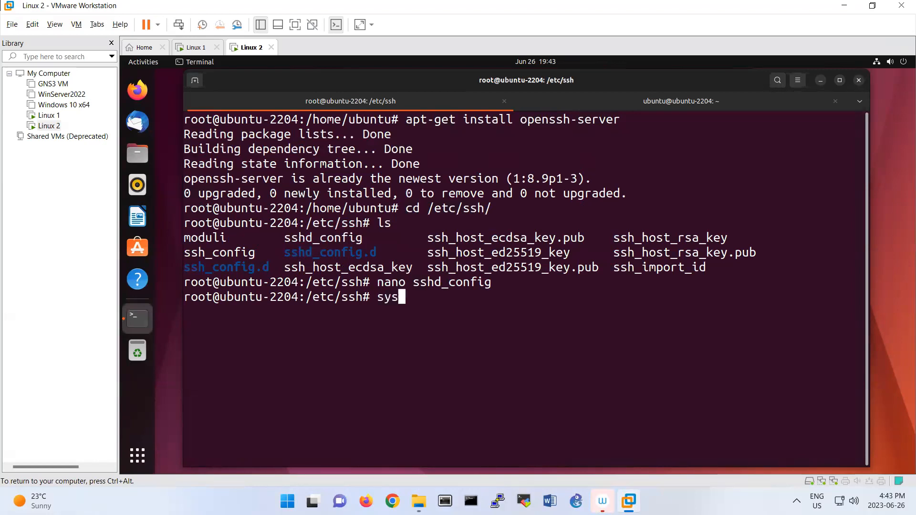
{"action": "type", "text": "temctl"}
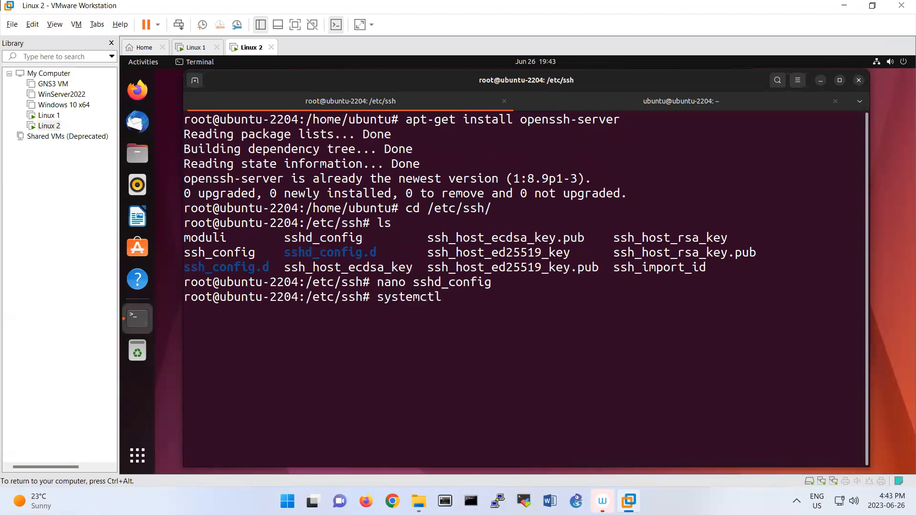
{"action": "type", "text": "restart sshd.service"}
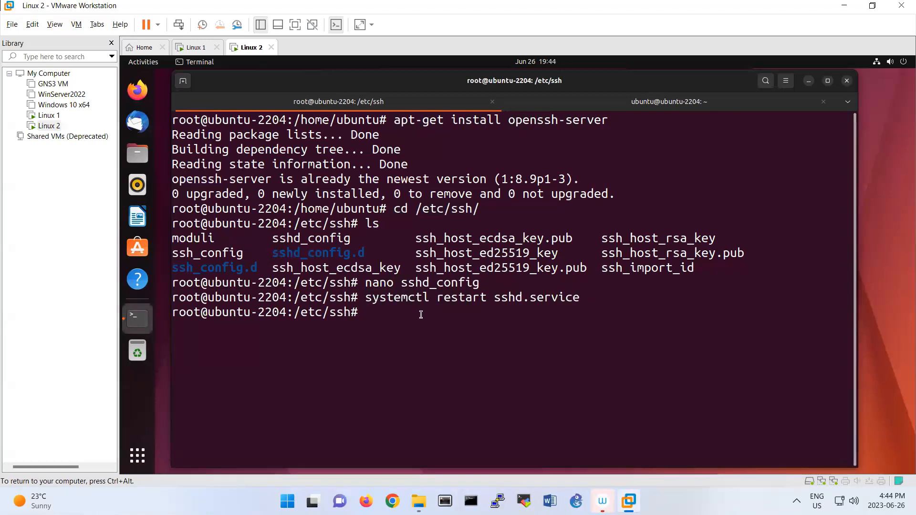
Confirm Linux 2's address 192.168.1.1 with ifconfig and exit the root shell.
{"action": "left_click", "coordinate": [193, 47]}
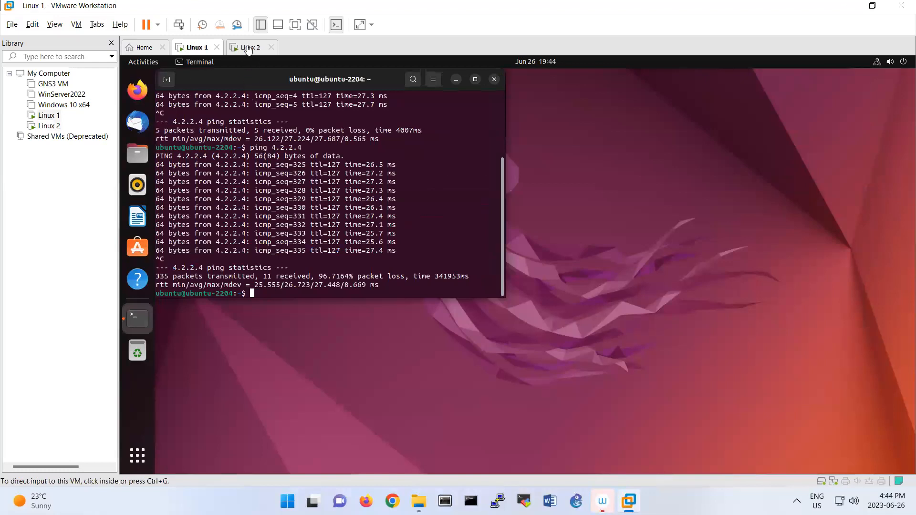
{"action": "mouse_move", "coordinate": [250, 46]}
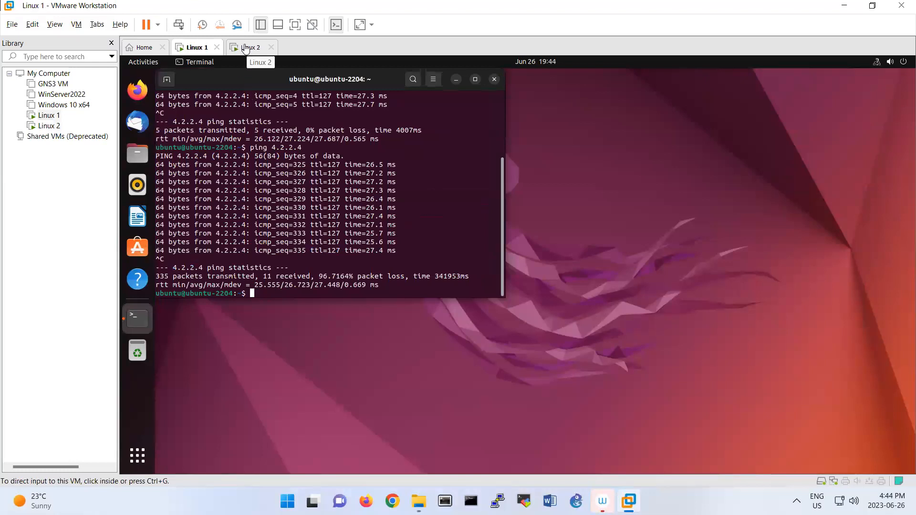
{"action": "left_click", "coordinate": [248, 46]}
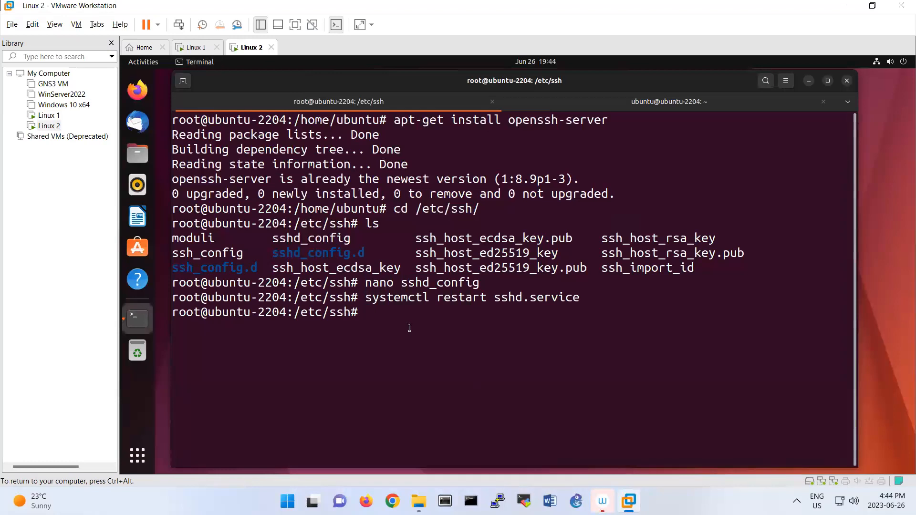
{"action": "type", "text": "ifconfig"}
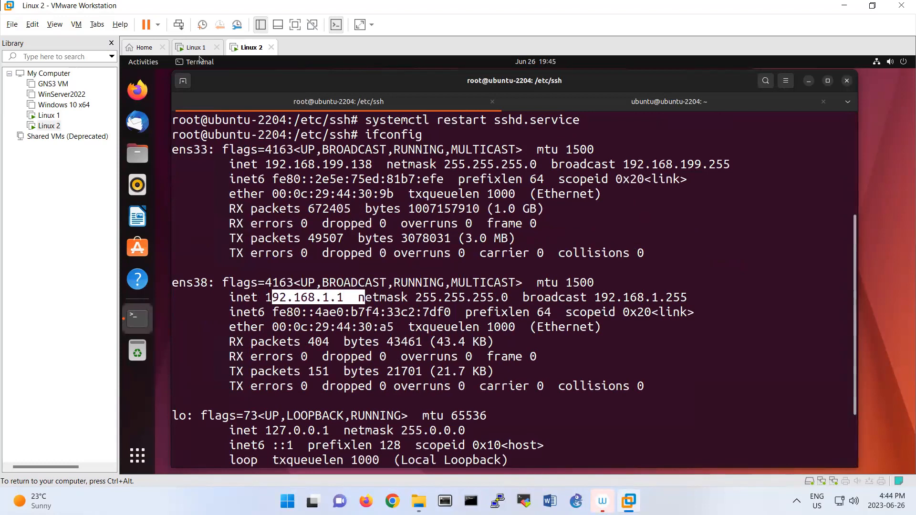
{"action": "left_click", "coordinate": [196, 46]}
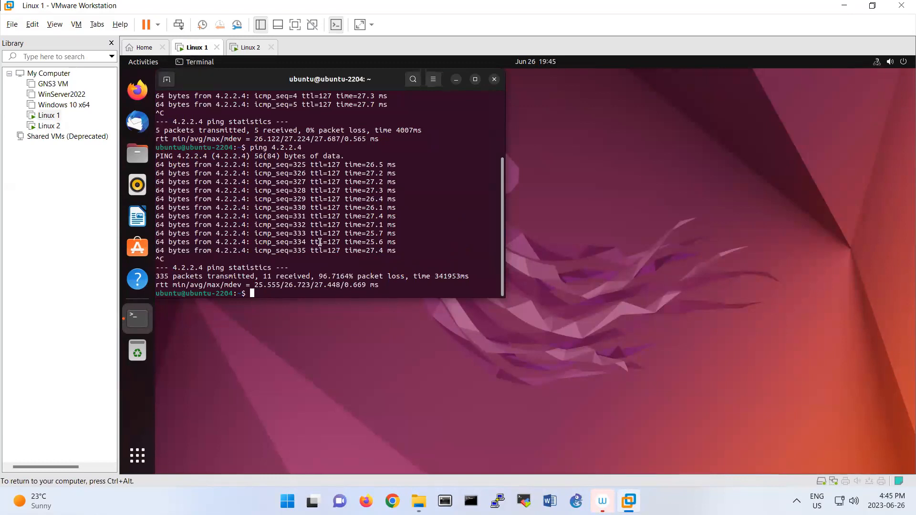
{"action": "type", "text": "ssh"}
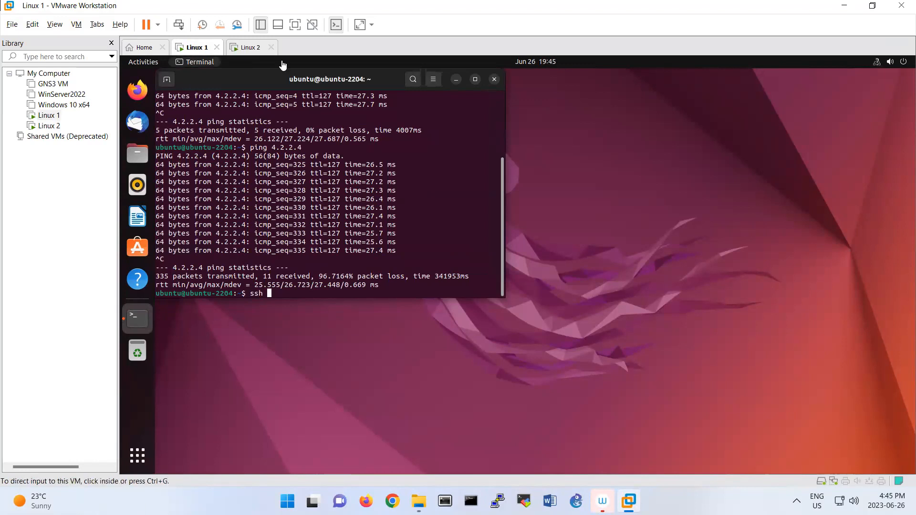
{"action": "left_click", "coordinate": [249, 46]}
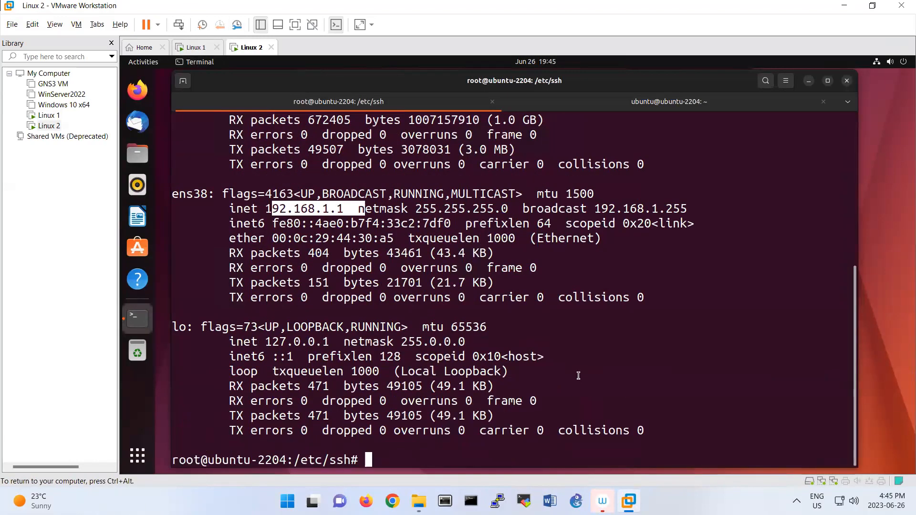
{"action": "type", "text": "exit"}
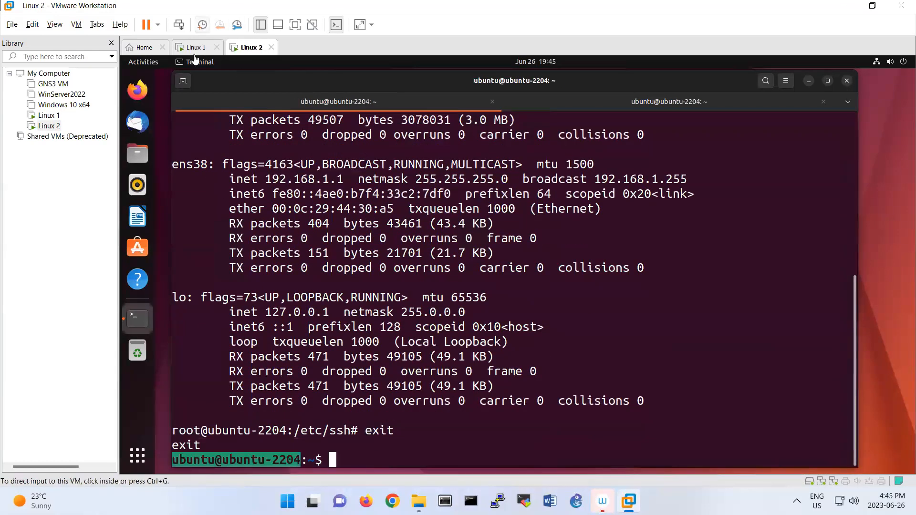
{"action": "left_click", "coordinate": [195, 46]}
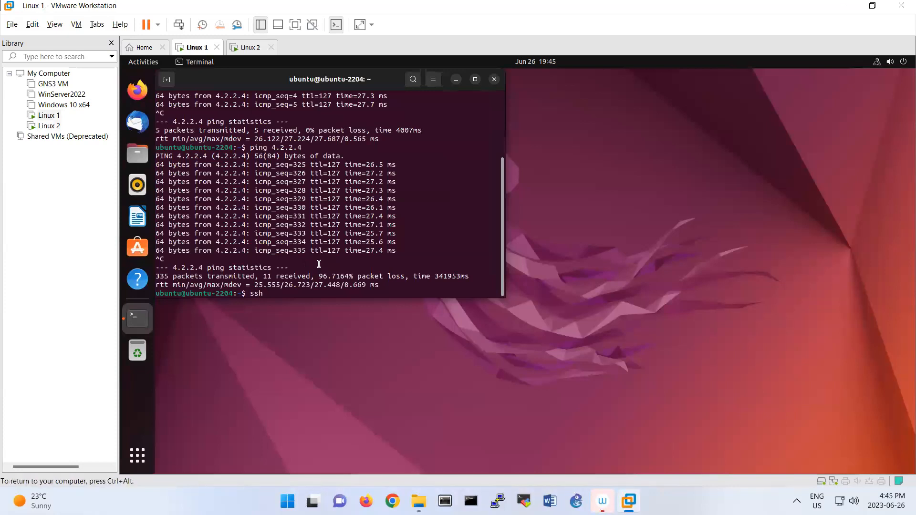
{"action": "type", "text": "ubuntu"}
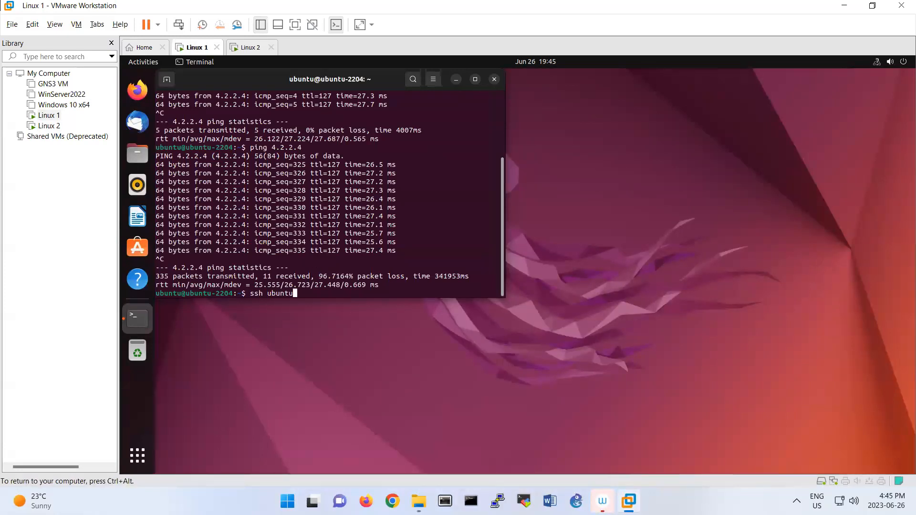
{"action": "type", "text": "@"}
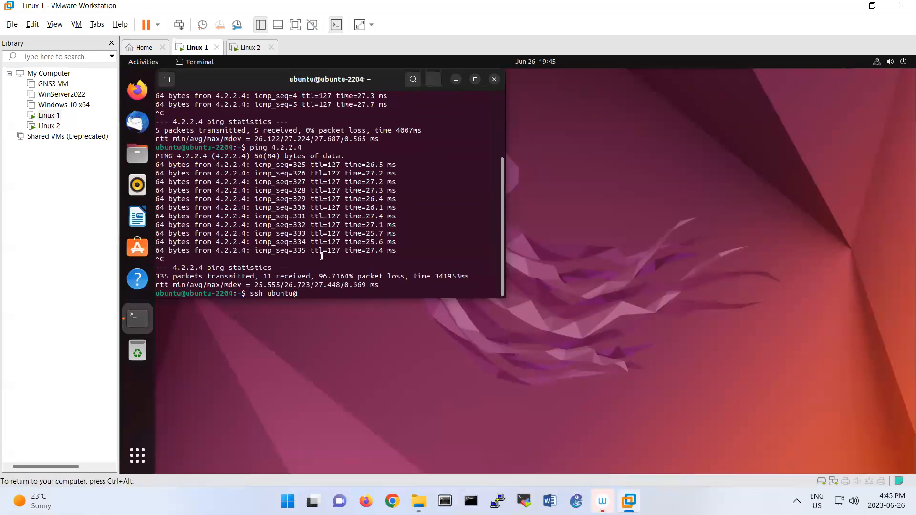
{"action": "type", "text": "192.168.1.1 -p"}
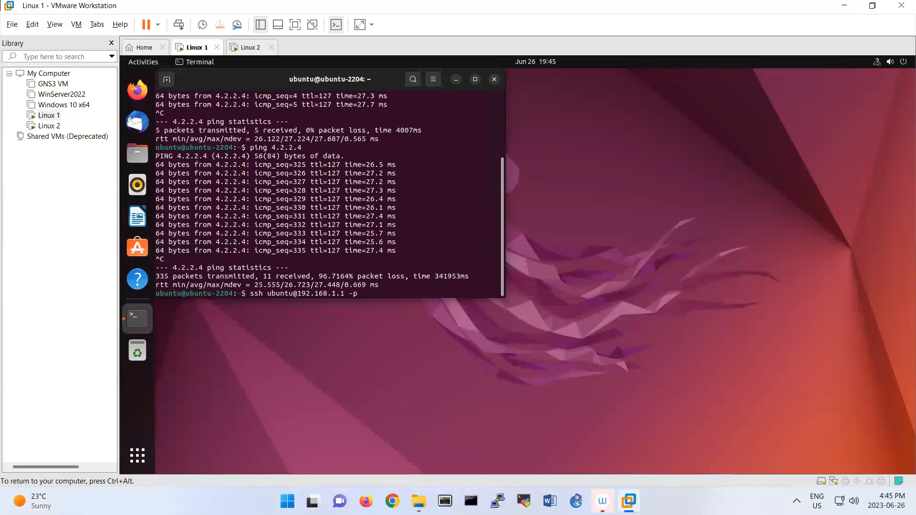
{"action": "type", "text": "2222"}
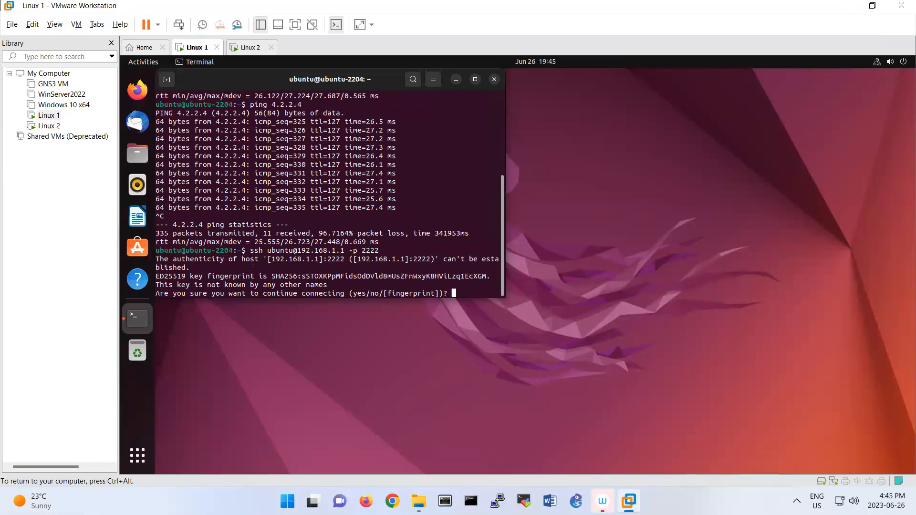
{"action": "type", "text": "yes"}
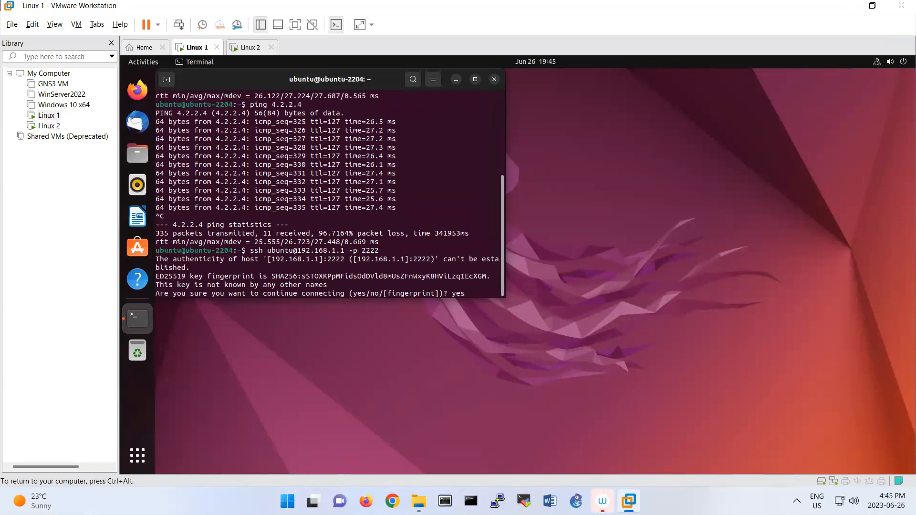
{"action": "key", "text": "Return"}
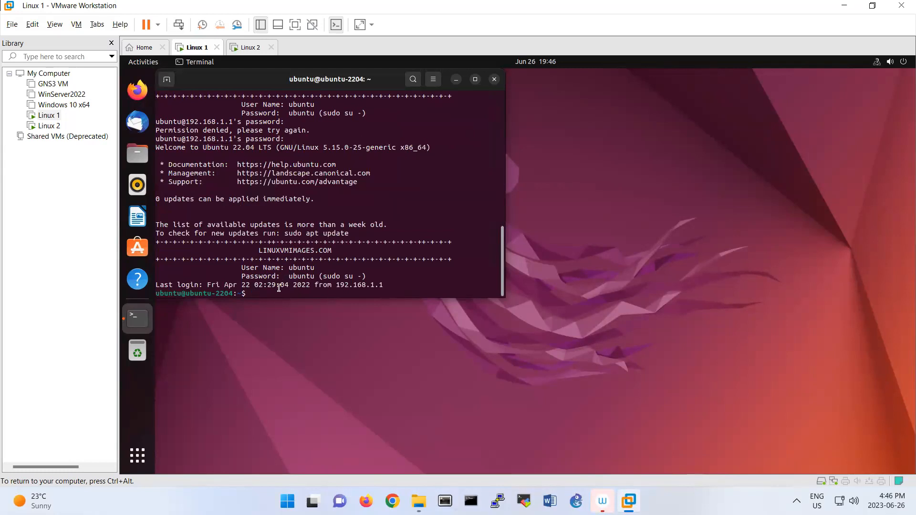
{"action": "type", "text": "ifco"}
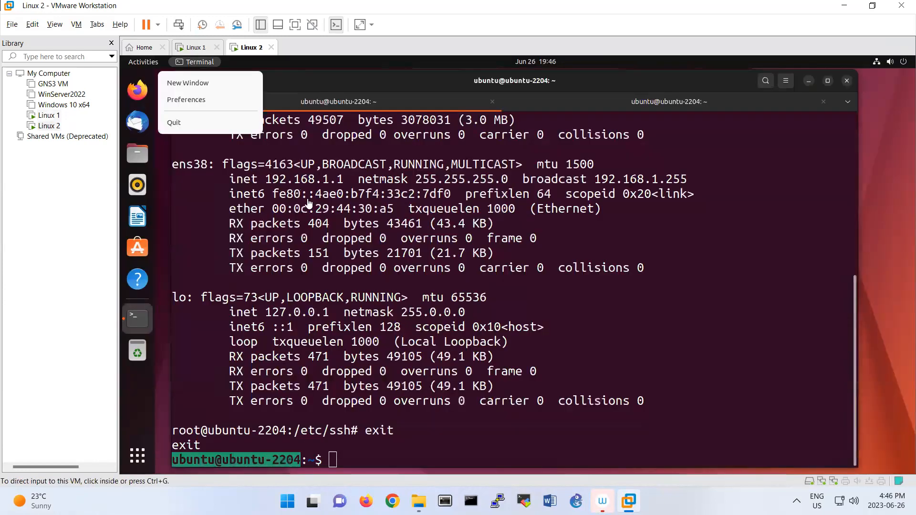
Exit the SSH session on Linux 1 and check its own address with ifconfig.
{"action": "left_click", "coordinate": [195, 46]}
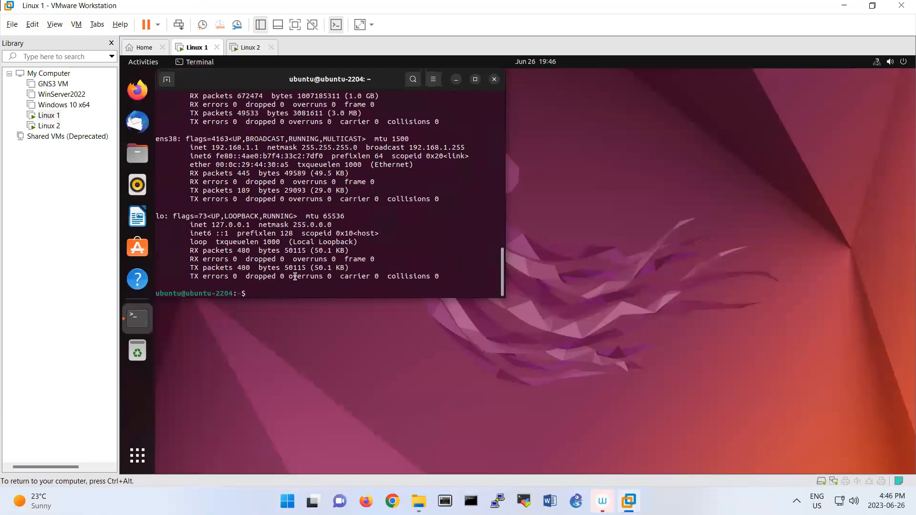
{"action": "type", "text": "exit"}
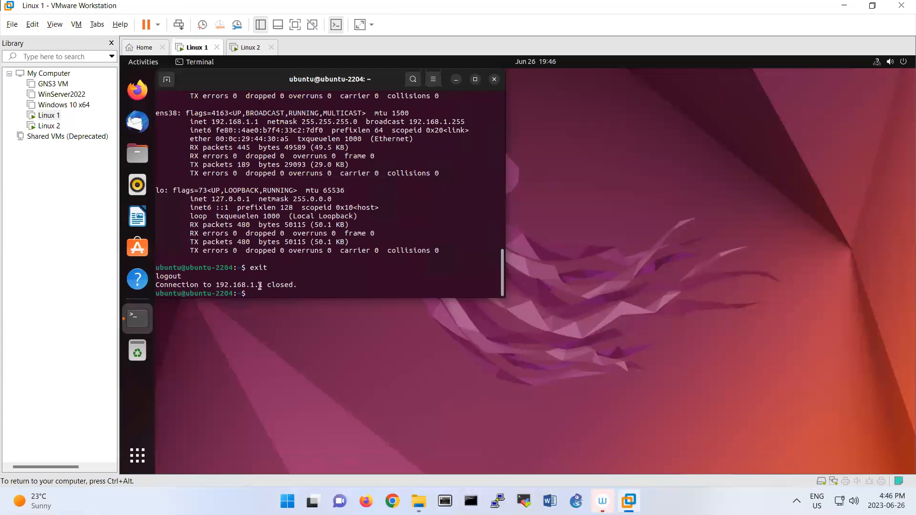
{"action": "double_click", "coordinate": [211, 294]}
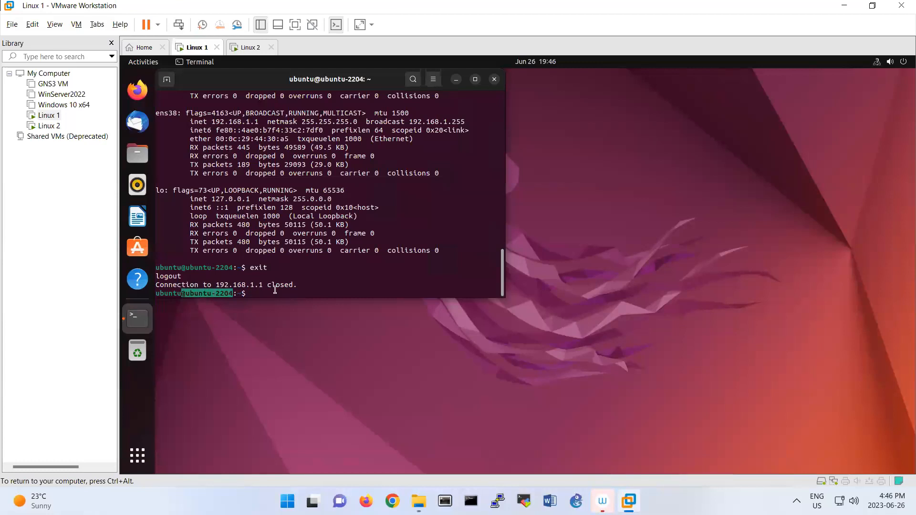
{"action": "type", "text": "ifconfig"}
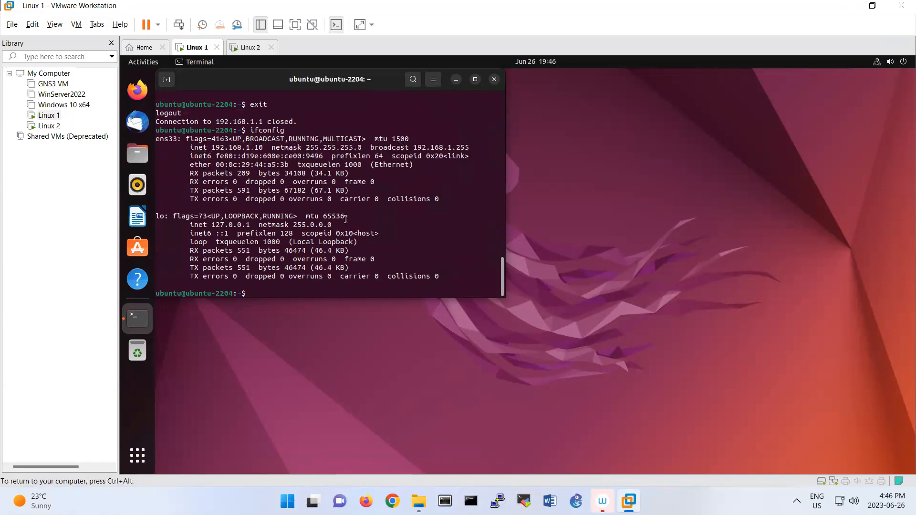
{"action": "type", "text": "ssh ubuntu@192.168.1.1 -p 2222"}
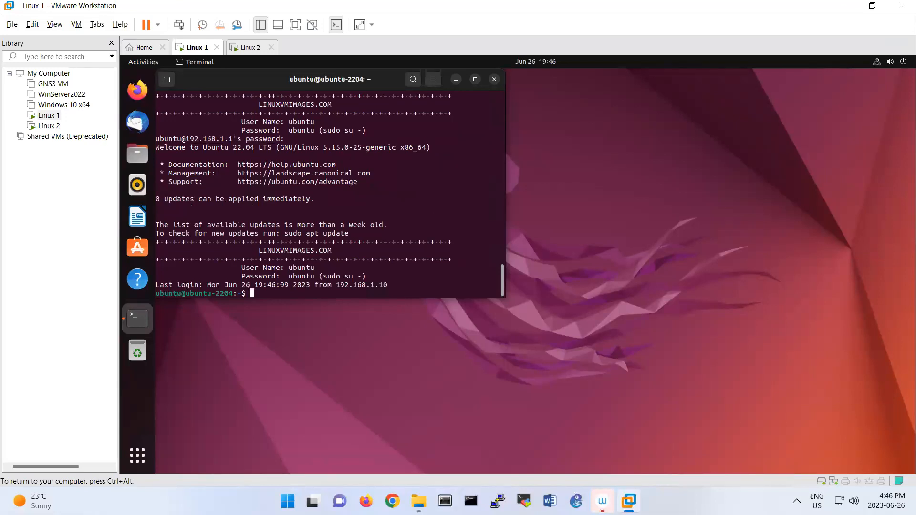
{"action": "type", "text": "exit"}
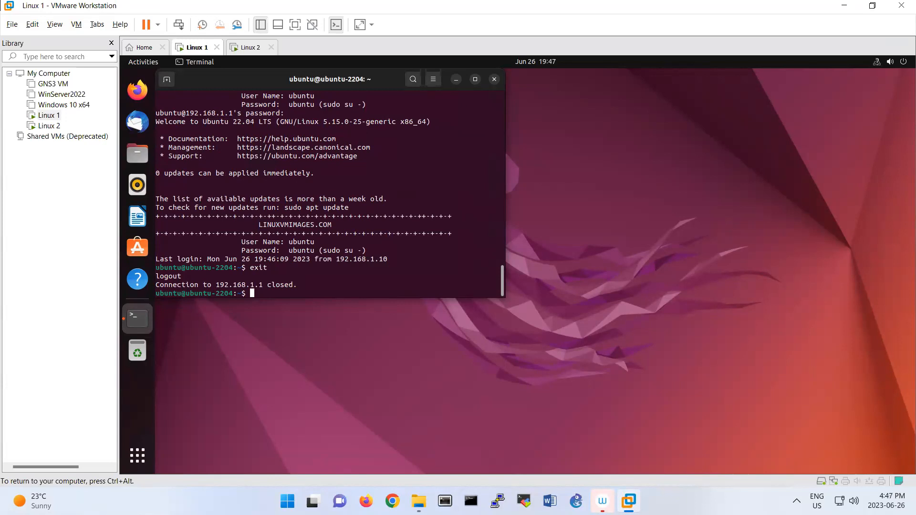
{"action": "type", "text": "ssh ubuntu@192.168.1.1 -p 2222"}
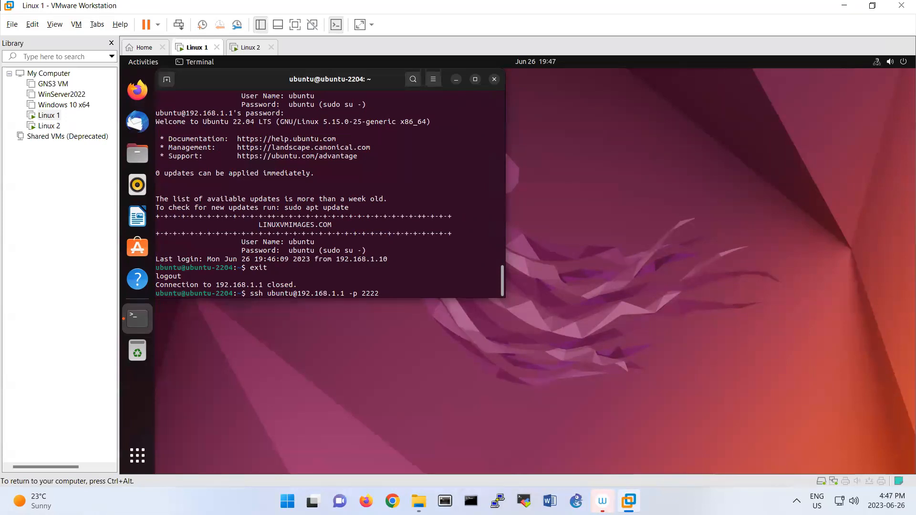
{"action": "left_click", "coordinate": [328, 293]}
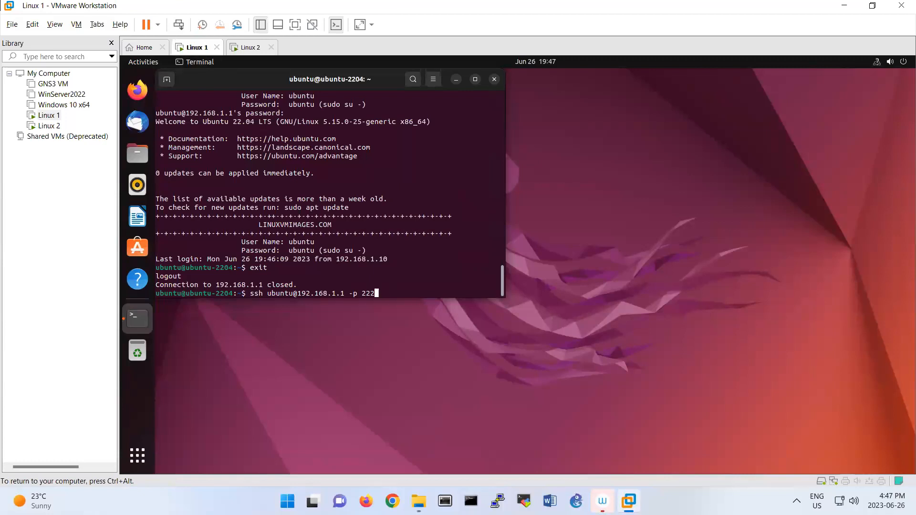
Open a fresh centred terminal on Linux 1, run sudo -s, and confirm 192.168.1.10.
{"action": "type", "text": "exit"}
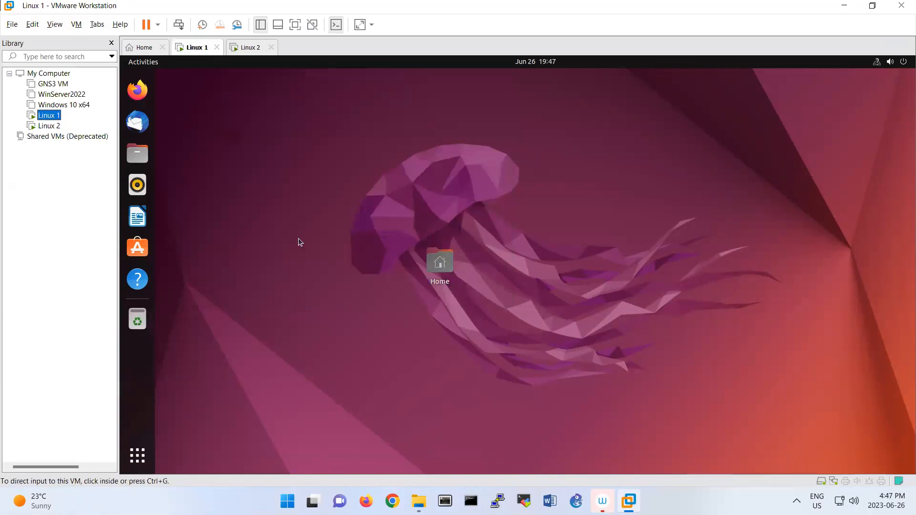
{"action": "left_click", "coordinate": [137, 317]}
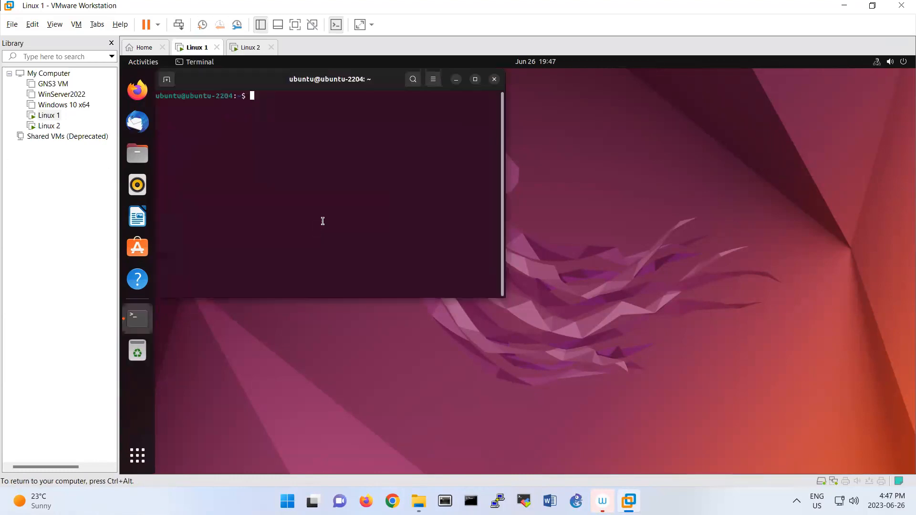
{"action": "left_click_drag", "start_coordinate": [329, 79], "coordinate": [361, 115]}
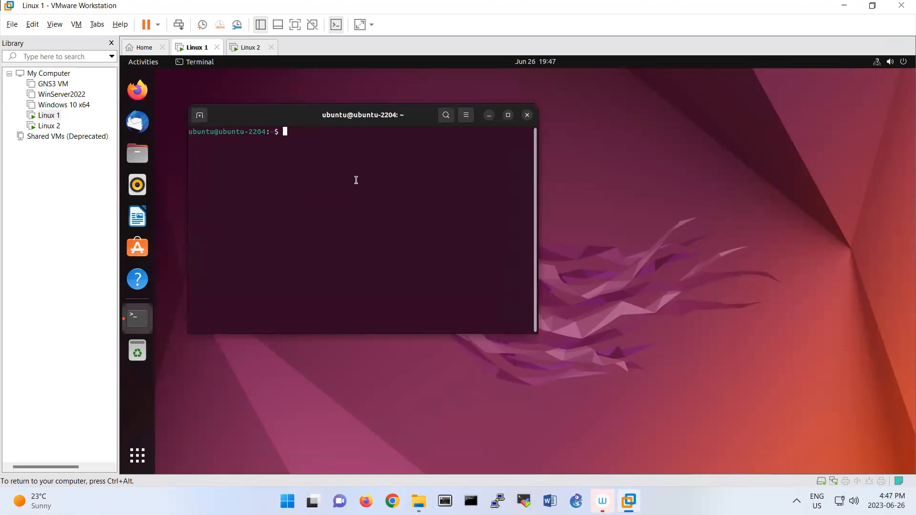
{"action": "type", "text": "sudo -s"}
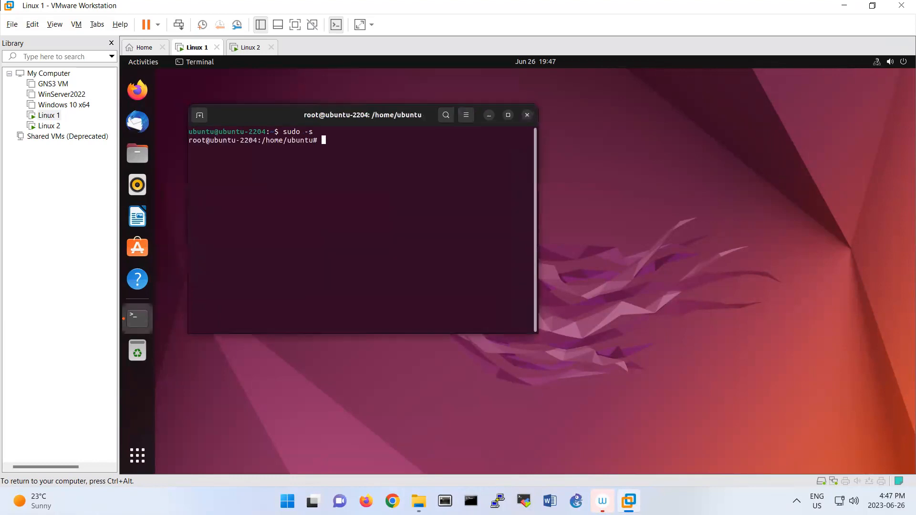
{"action": "type", "text": "ifconfig"}
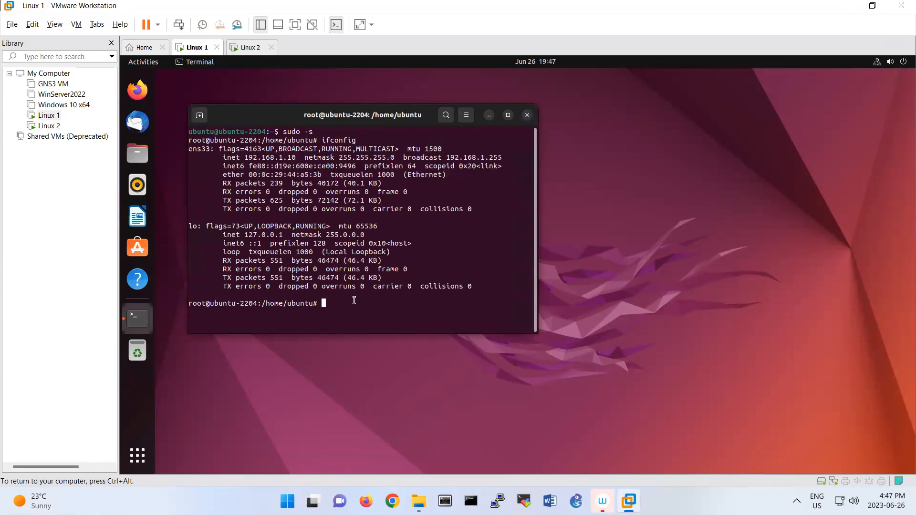
{"action": "type", "text": "ssh"}
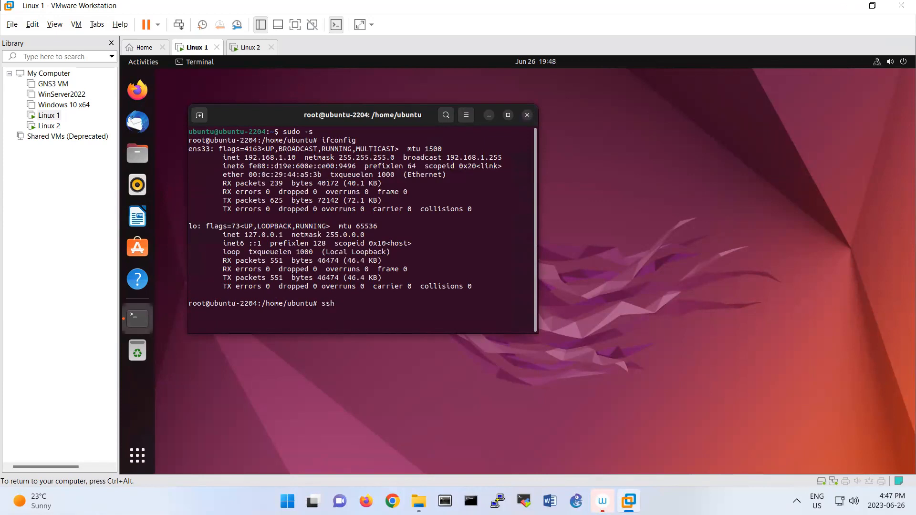
Run ssh-keygen -t rsa to create root's id_rsa key pair in /root/.ssh.
{"action": "type", "text": "-"}
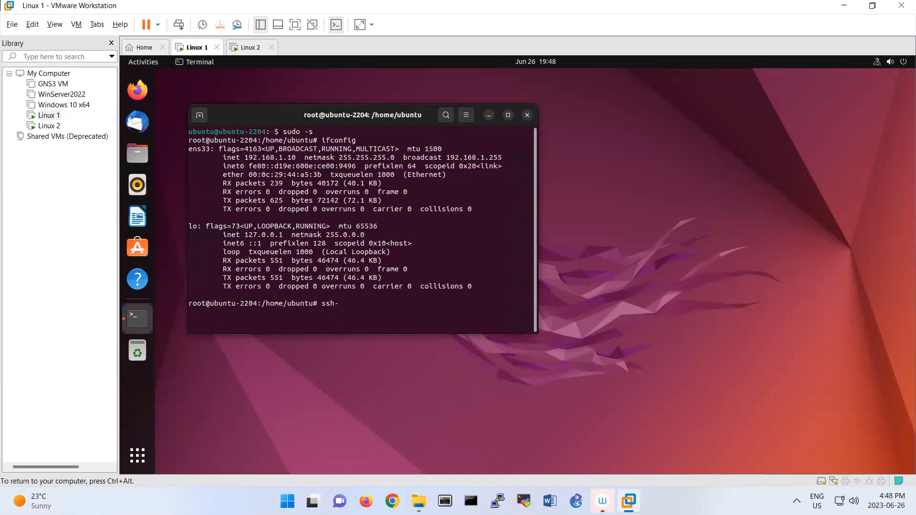
{"action": "type", "text": "keygen"}
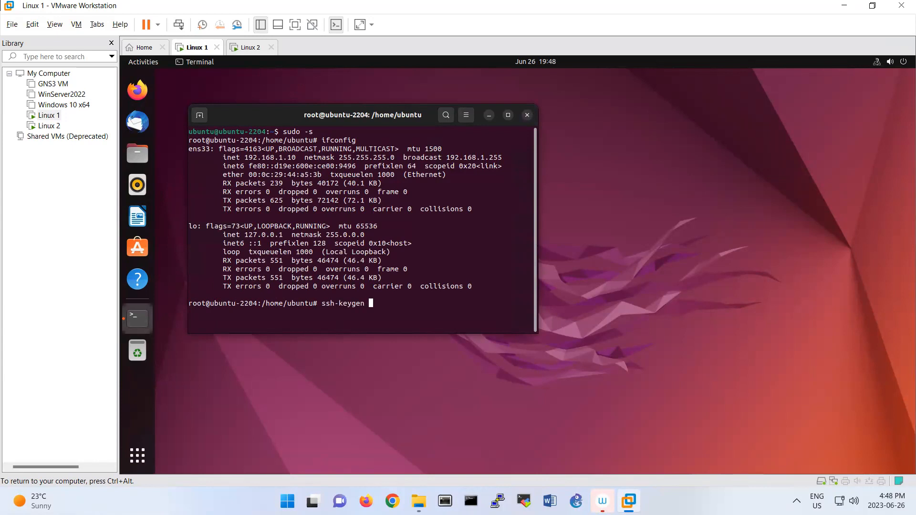
{"action": "type", "text": "-"}
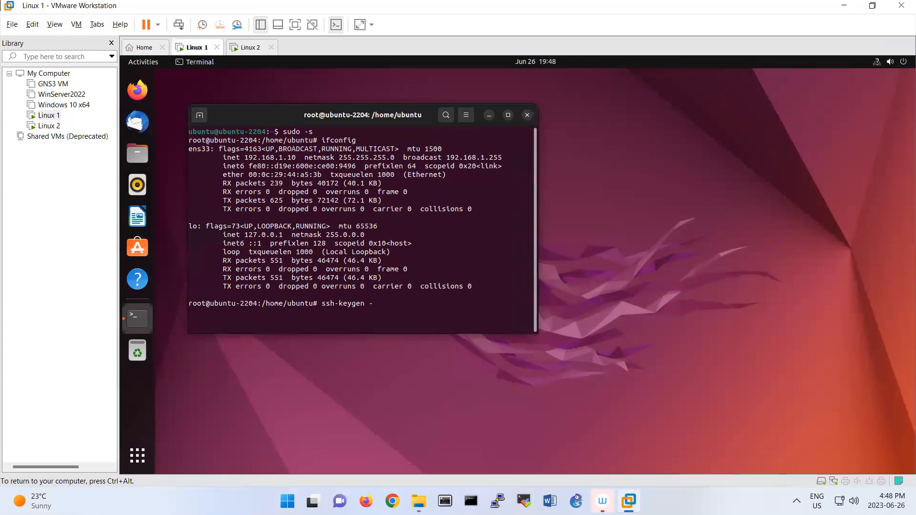
{"action": "type", "text": "t"}
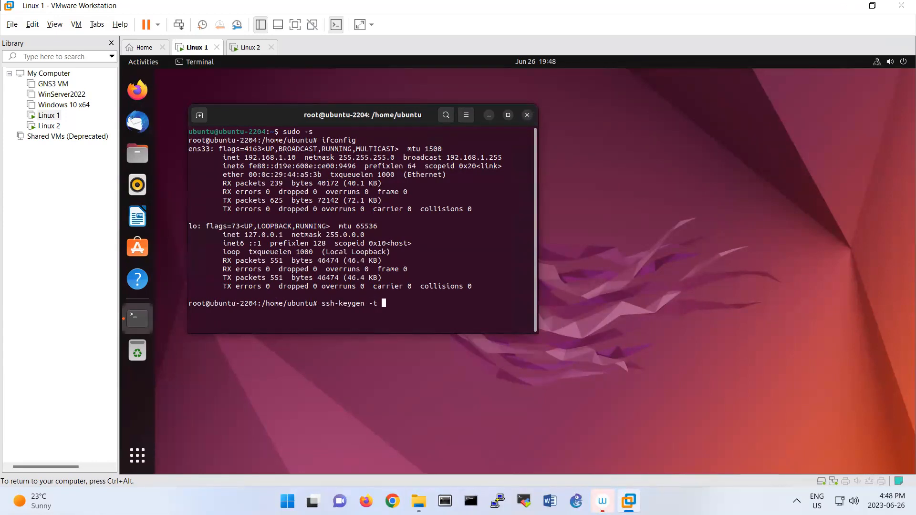
{"action": "type", "text": "rsa"}
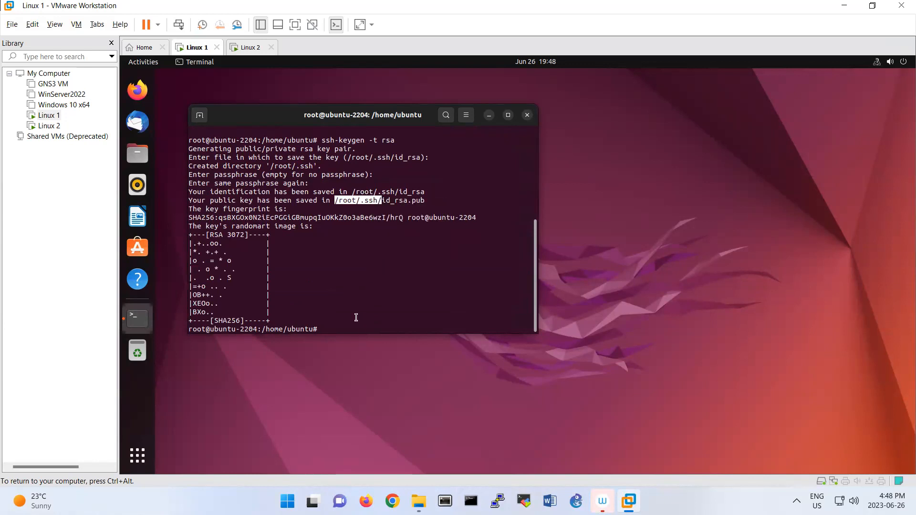
Change to /root/.ssh on Linux 1 and print the public key id_rsa.pub.
{"action": "type", "text": "cd"}
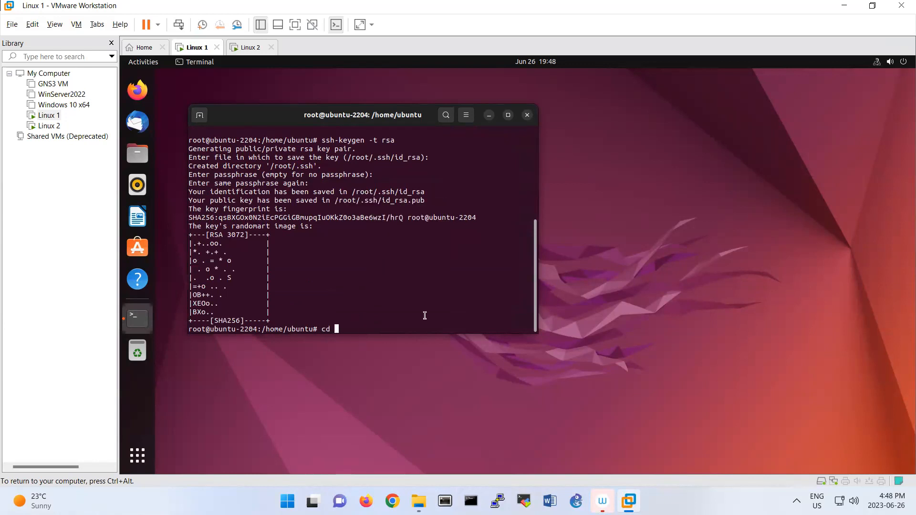
{"action": "type", "text": "/root/.ssh/"}
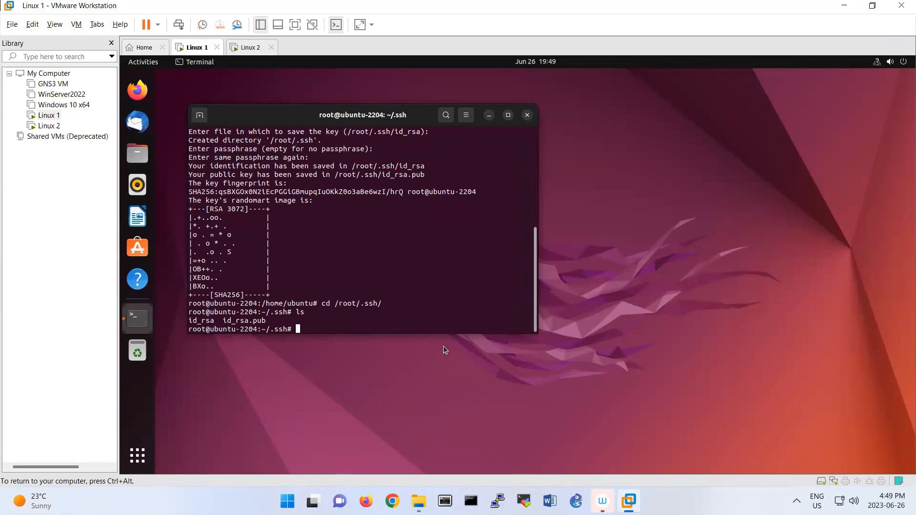
{"action": "type", "text": "cat id_"}
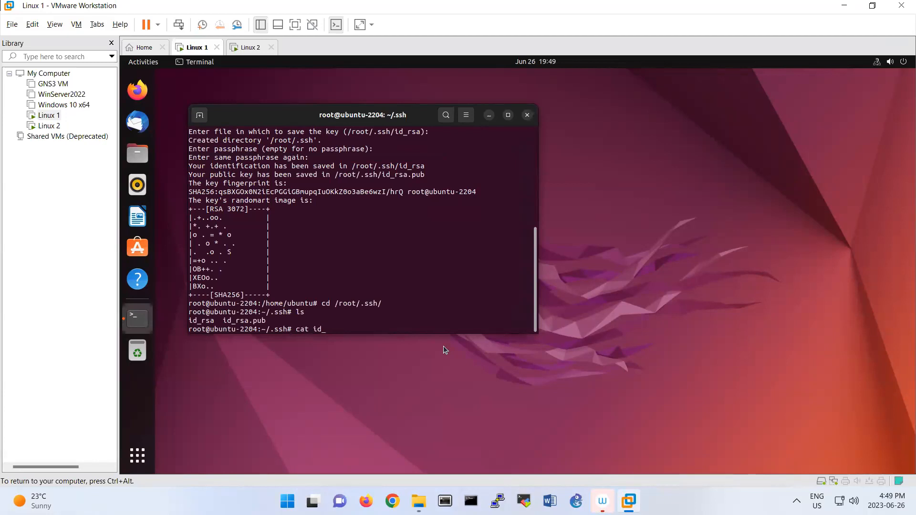
{"action": "key", "text": "Return"}
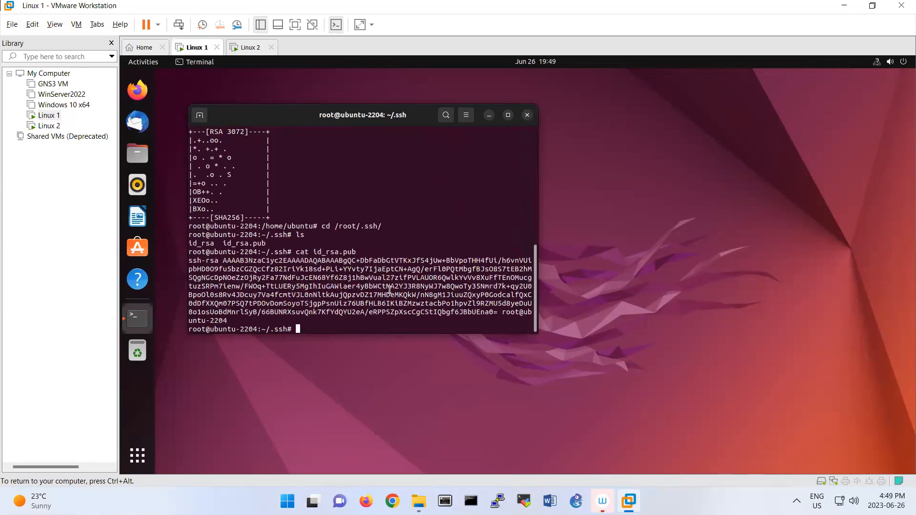
{"action": "type", "text": "cat id_rsa.pub"}
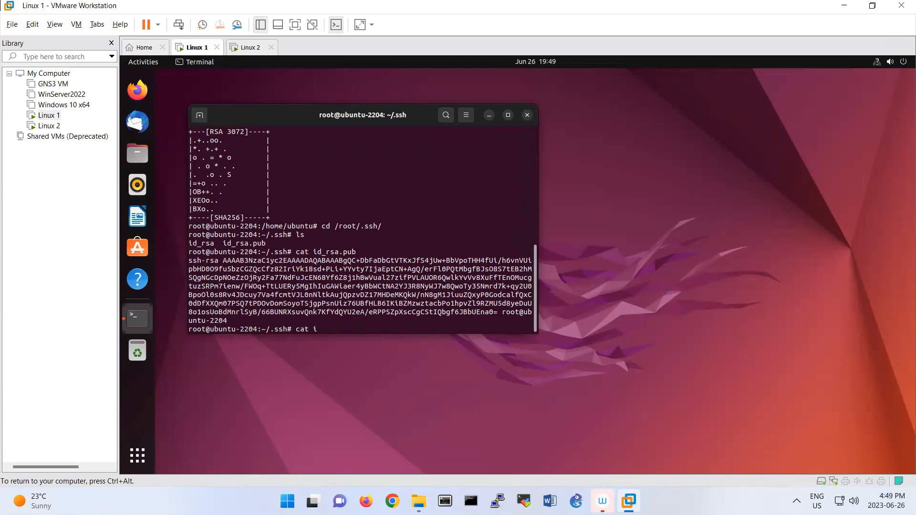
Print the private key id_rsa, scroll through it, and list the folder again.
{"action": "type", "text": "d_rsa"}
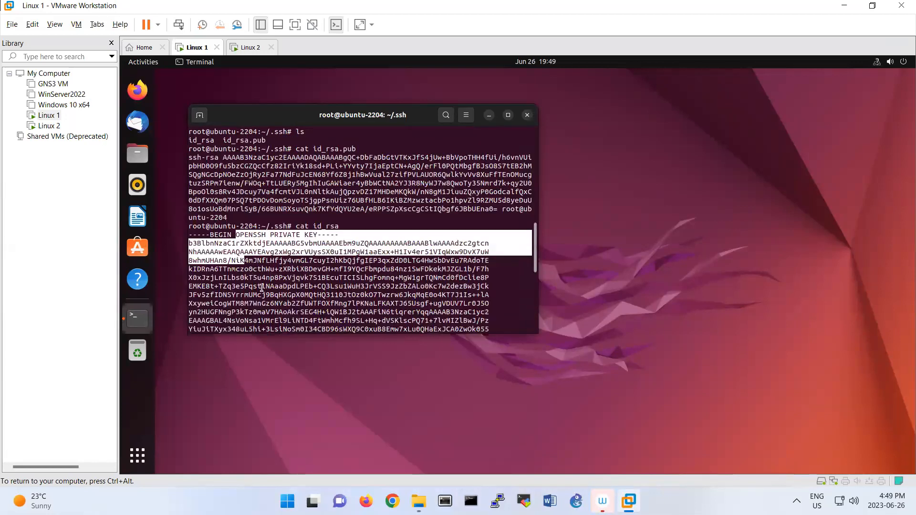
{"action": "scroll", "scroll_direction": "down", "scroll_amount": 3}
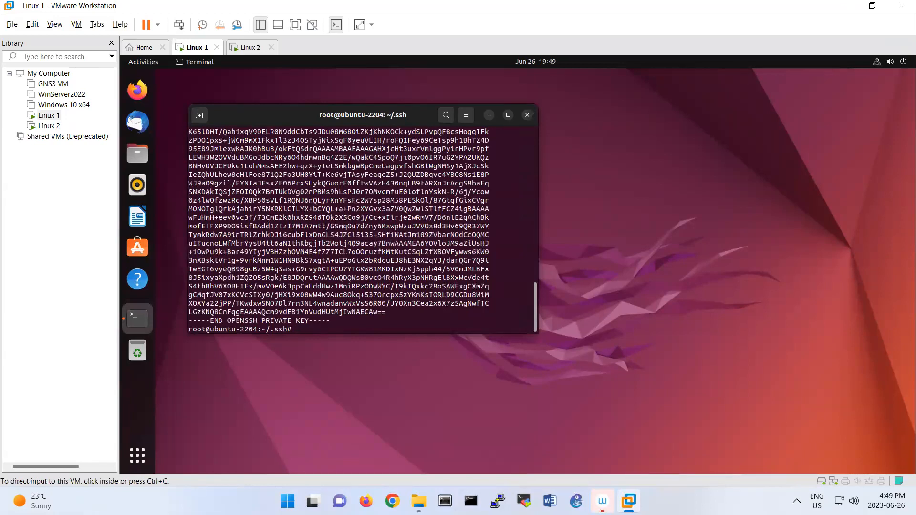
{"action": "left_click", "coordinate": [382, 320]}
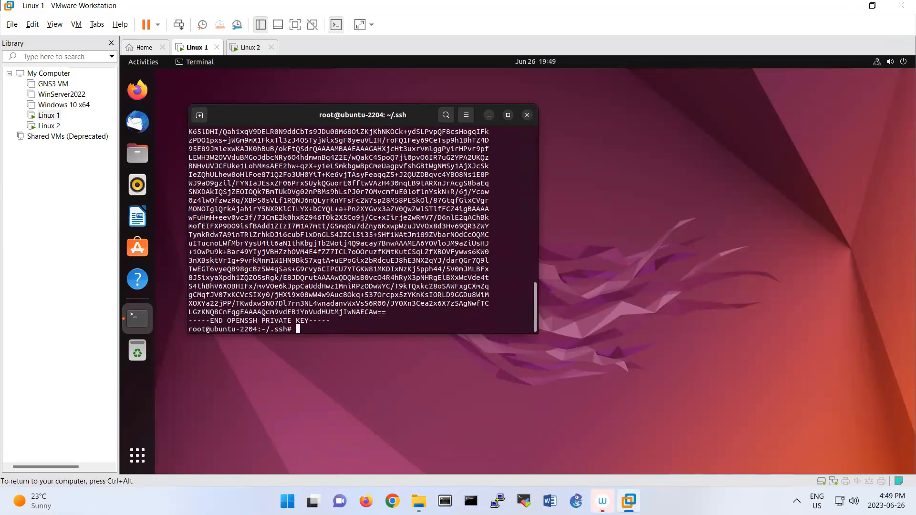
{"action": "type", "text": "ls"}
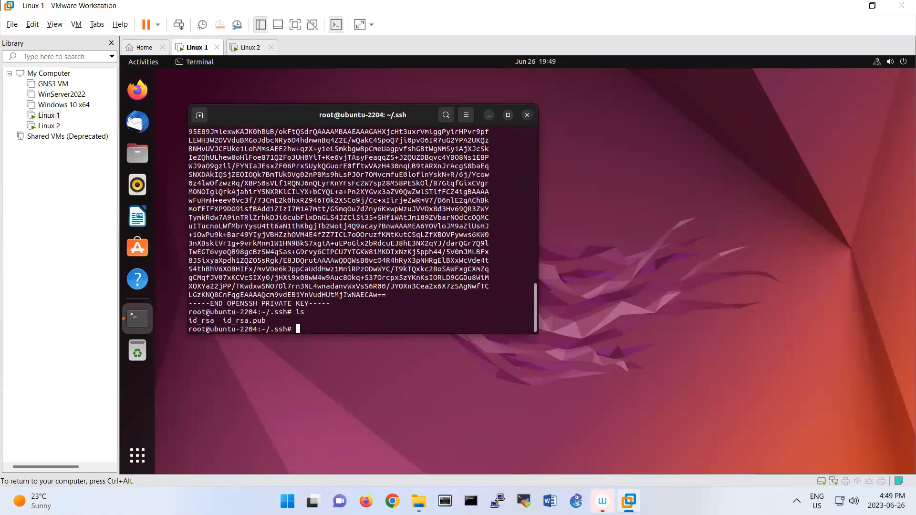
{"action": "left_click", "coordinate": [249, 47]}
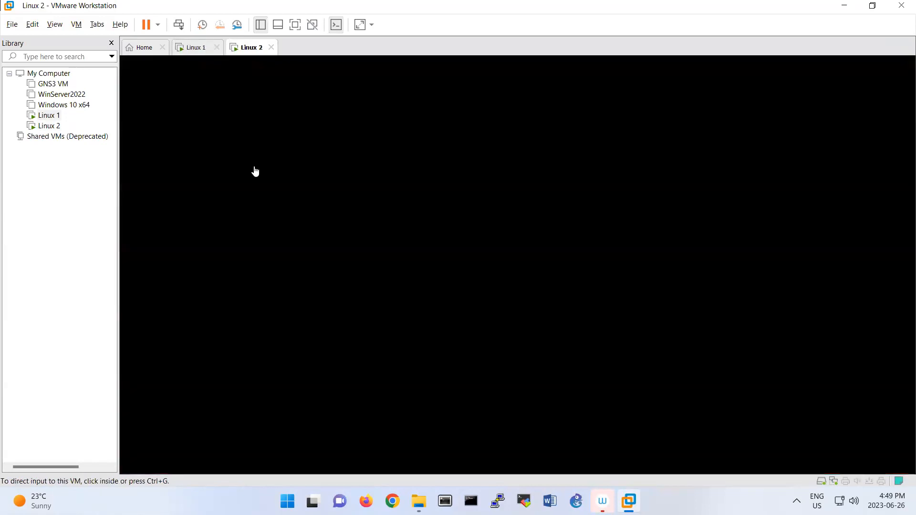
{"action": "left_click", "coordinate": [195, 47]}
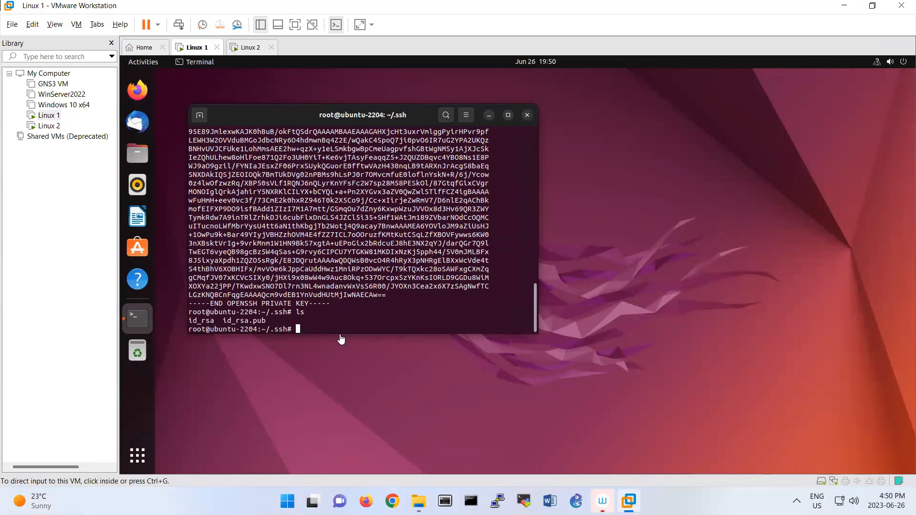
{"action": "type", "text": "ssh-cop"}
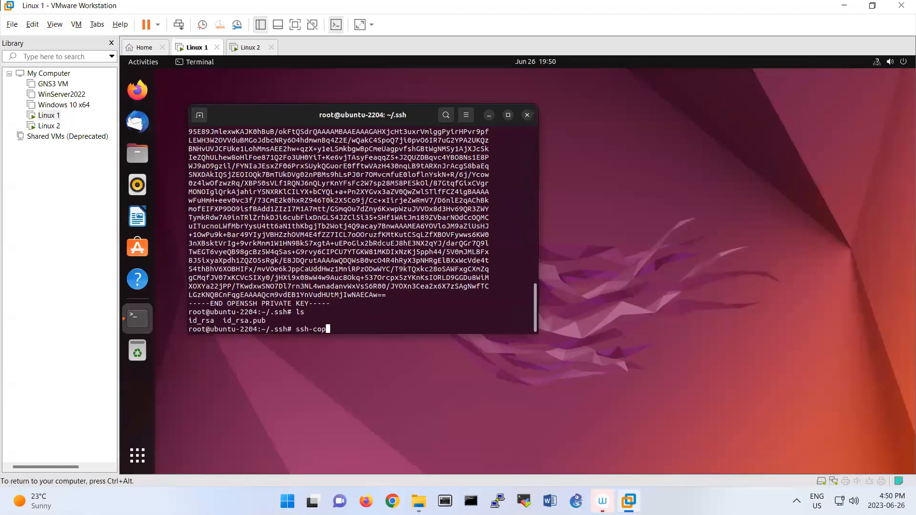
{"action": "type", "text": "-id"}
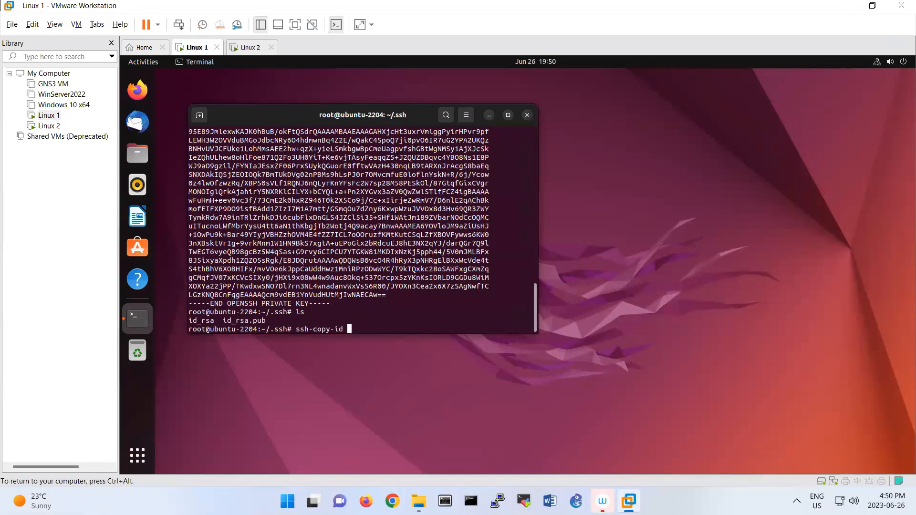
{"action": "type", "text": "ubuntu"}
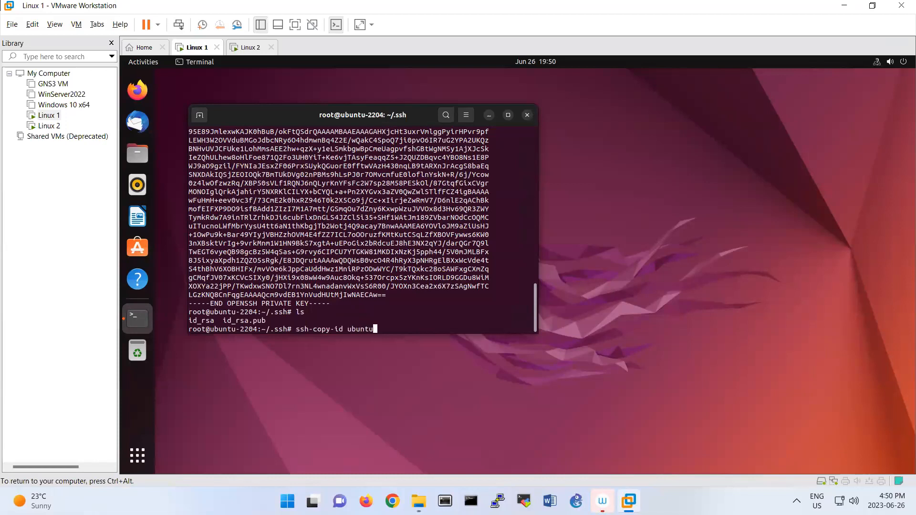
{"action": "type", "text": "@"}
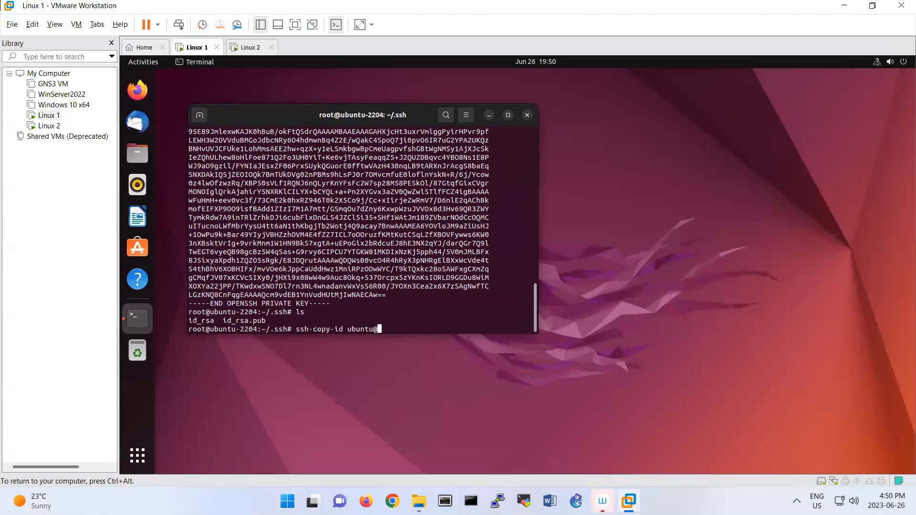
{"action": "type", "text": "192.168.1"}
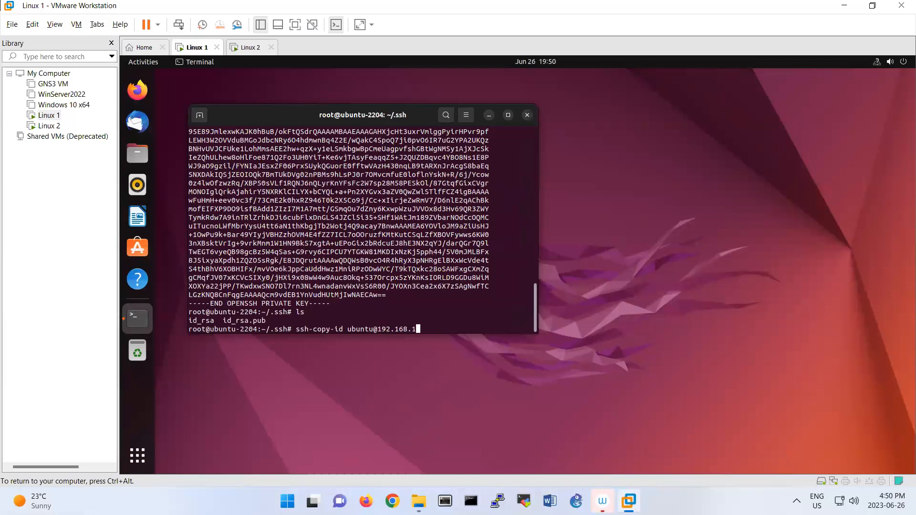
{"action": "type", "text": ".1"}
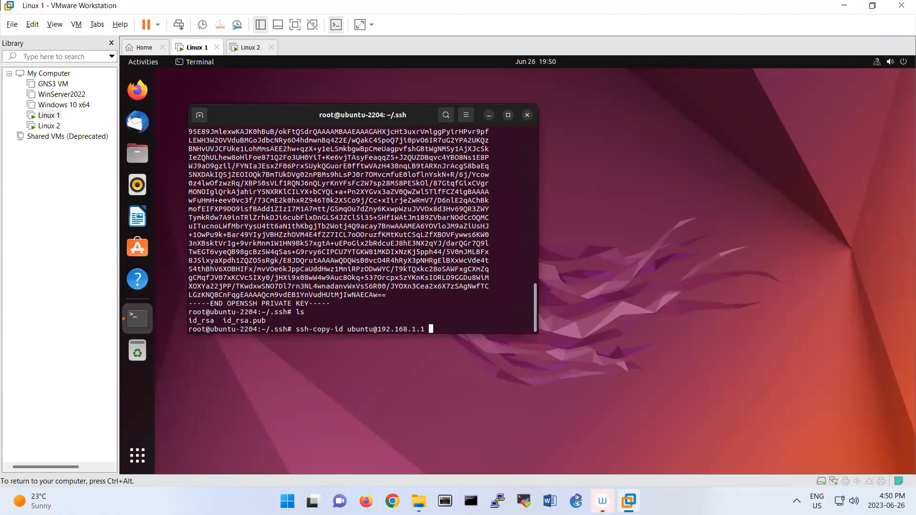
{"action": "type", "text": "-p"}
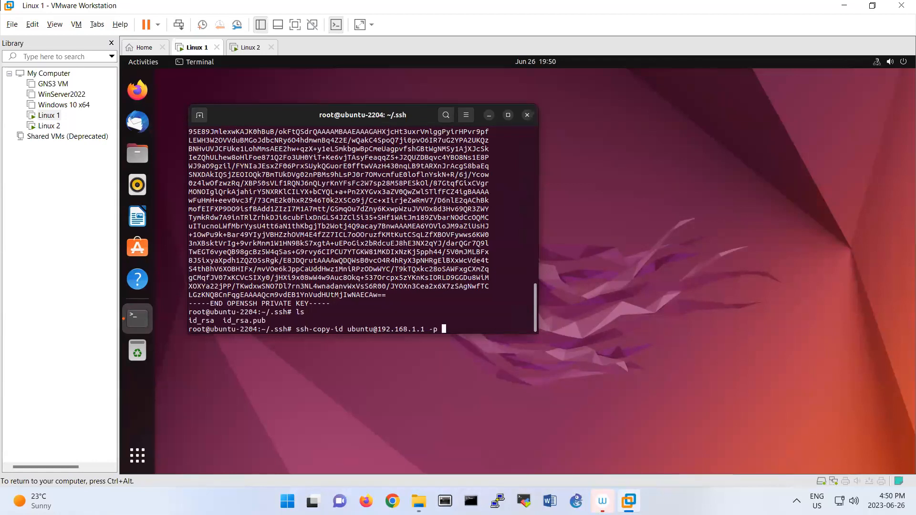
{"action": "type", "text": "2222"}
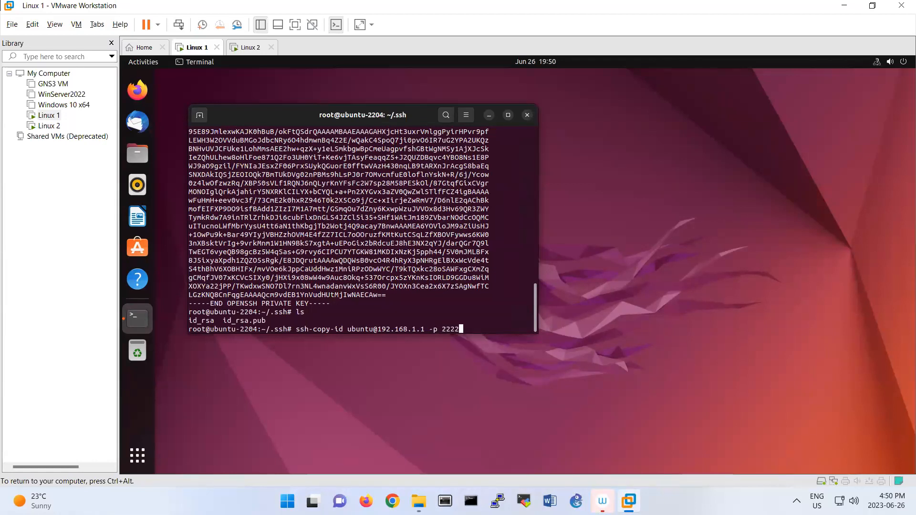
{"action": "key", "text": "Return"}
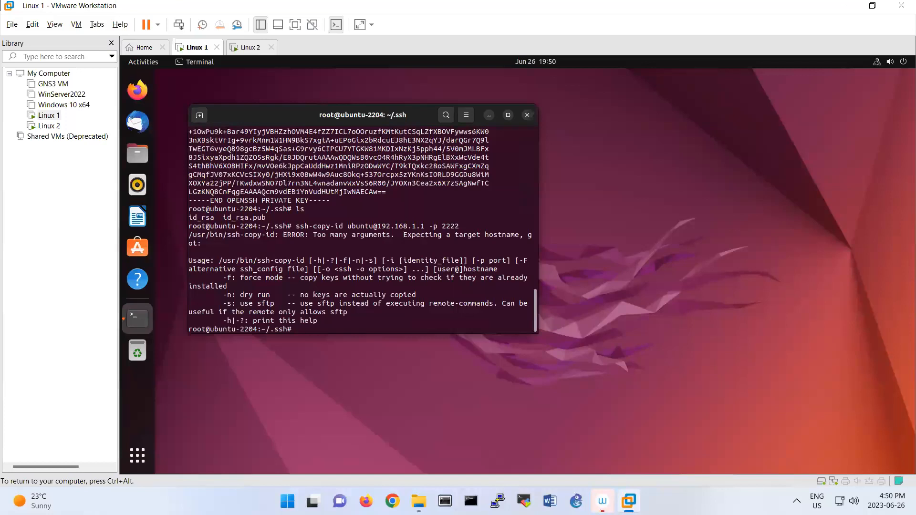
{"action": "type", "text": "ssh-copy-id ubuntu@192.168.1.1 -p 22"}
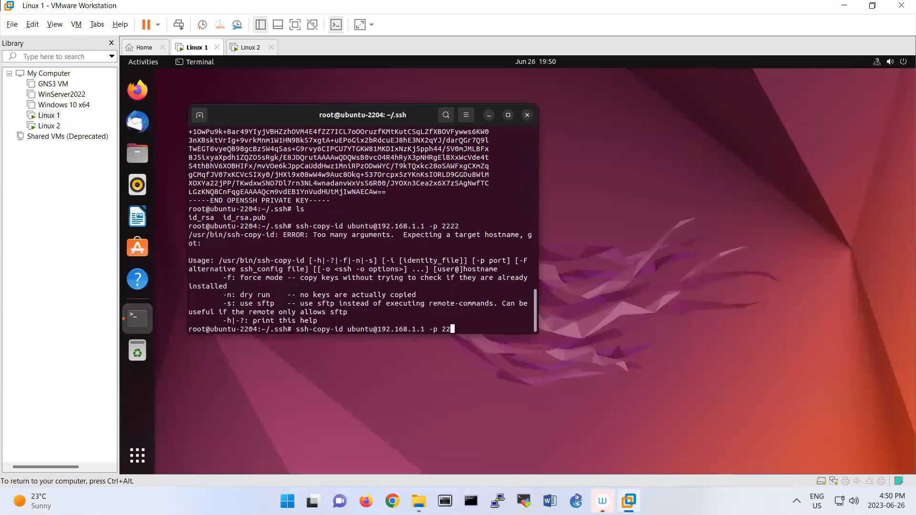
{"action": "key", "text": "BackSpace"}
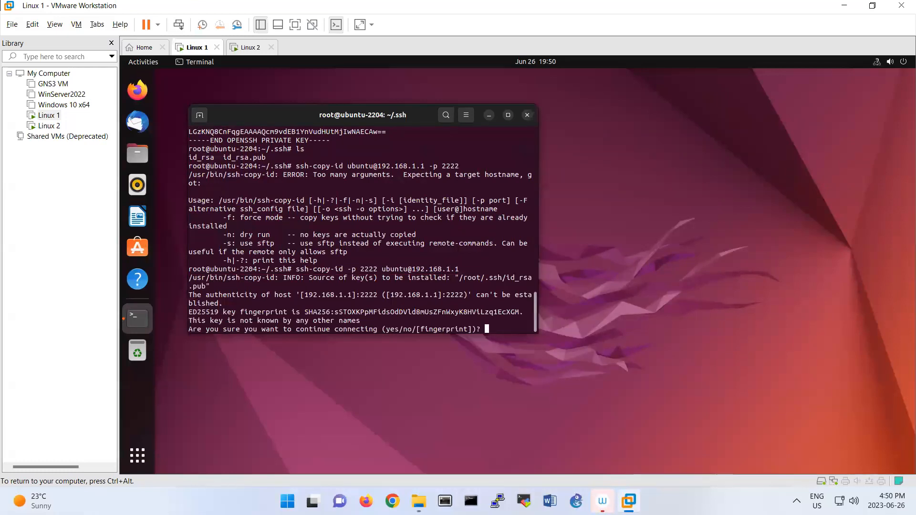
{"action": "type", "text": "yes"}
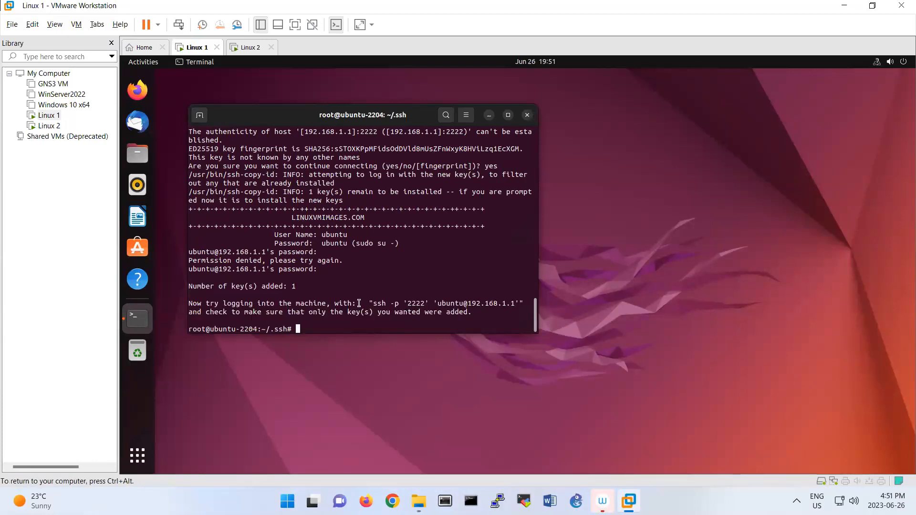
{"action": "type", "text": "ifconfig"}
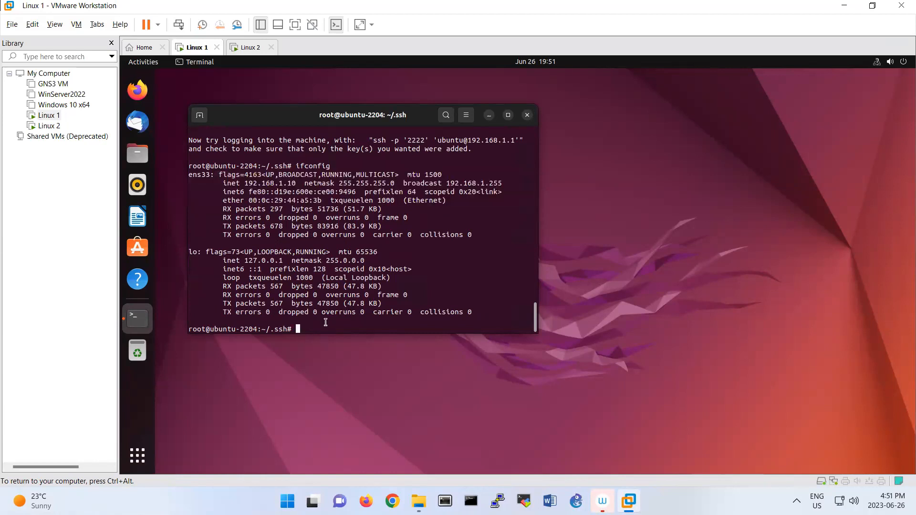
{"action": "type", "text": "cat id_rsa"}
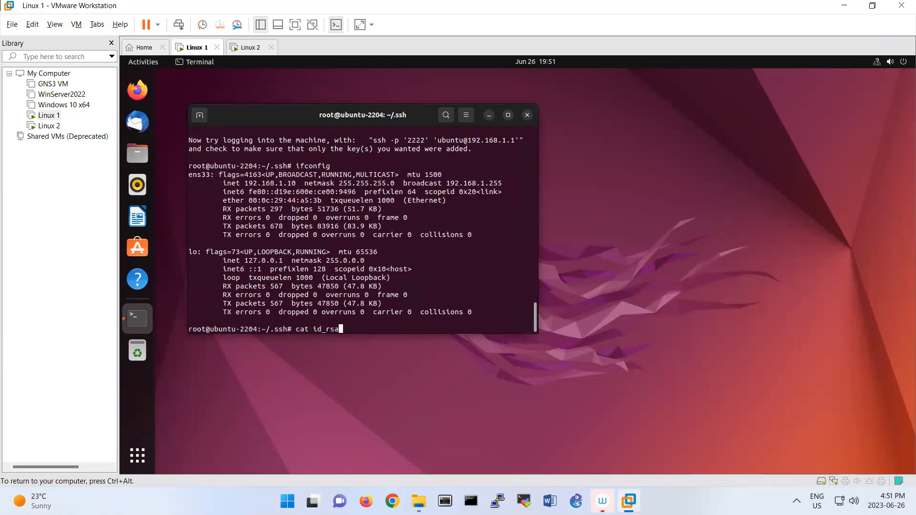
{"action": "type", "text": "exit"}
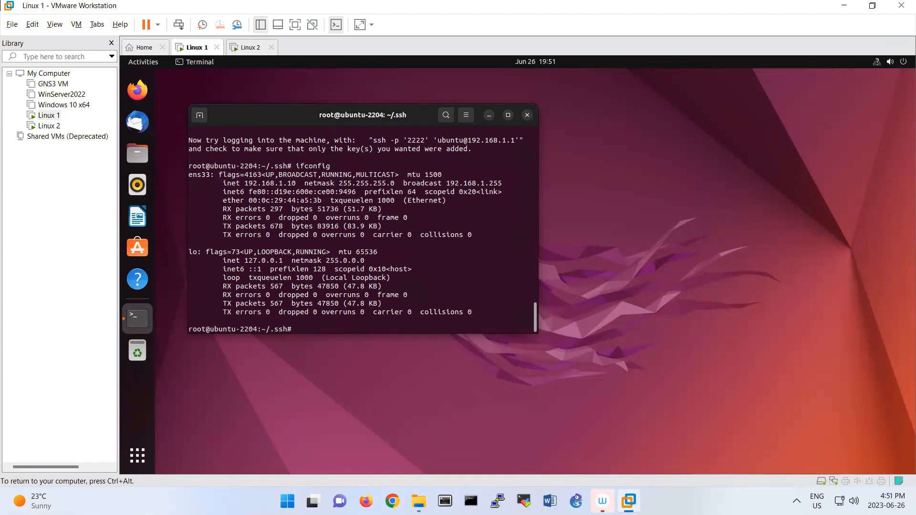
{"action": "type", "text": "ssh"}
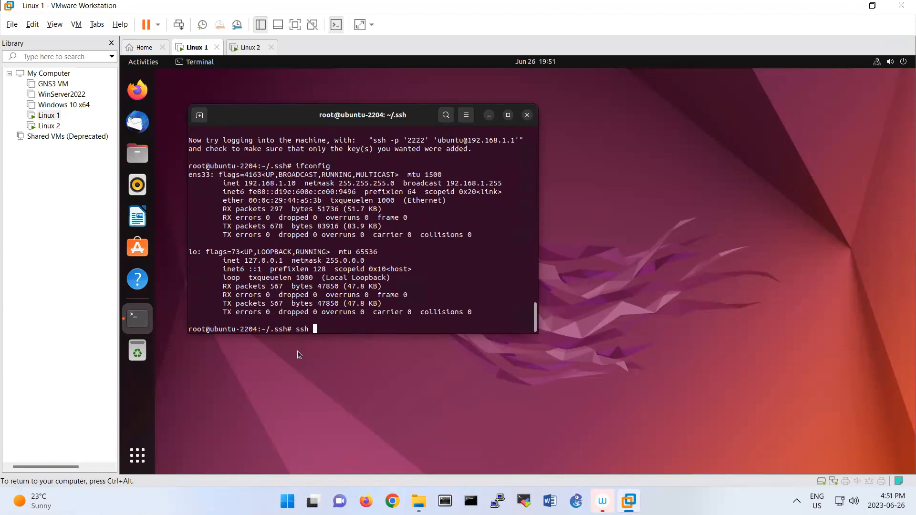
{"action": "type", "text": "ubuntu@192.168.1.1 -p"}
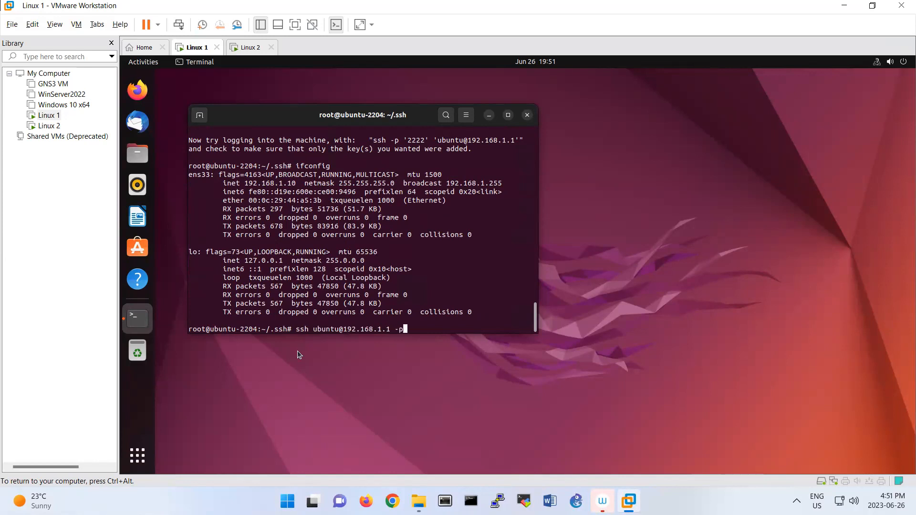
{"action": "type", "text": "2222"}
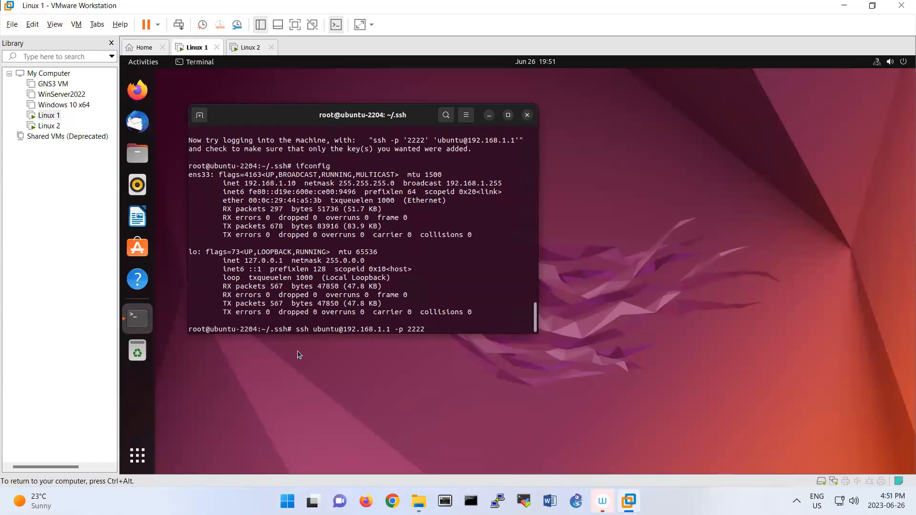
{"action": "key", "text": "Return"}
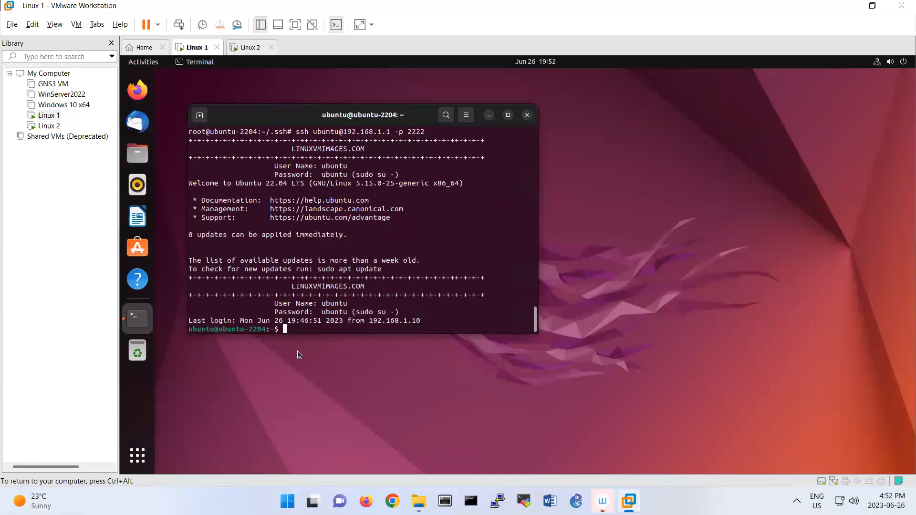
{"action": "type", "text": "ifconfig"}
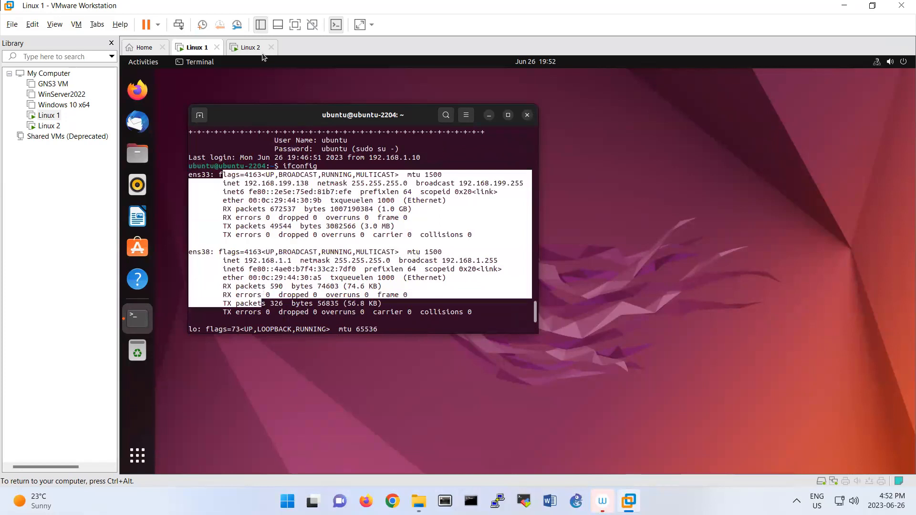
{"action": "left_click", "coordinate": [247, 47]}
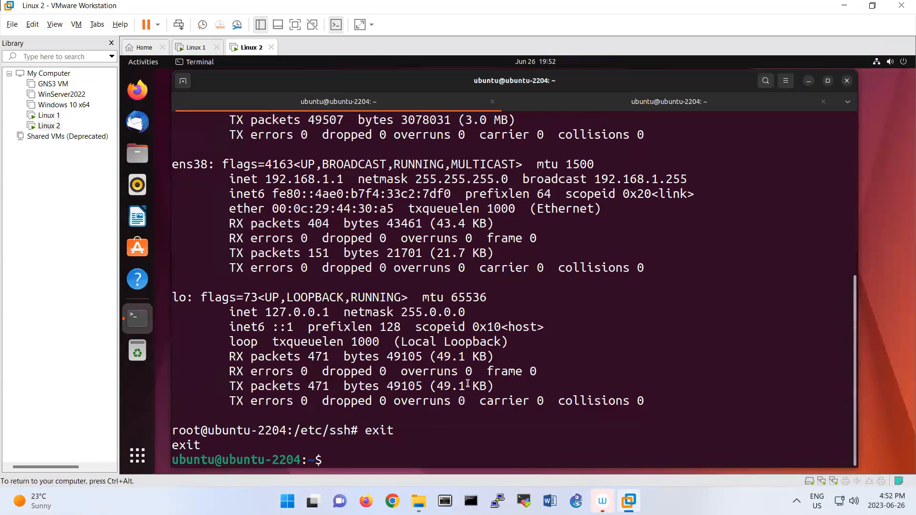
On Linux 2, change to ~/.ssh and display authorized_keys with Linux 1's ssh-rsa key.
{"action": "type", "text": "c d"}
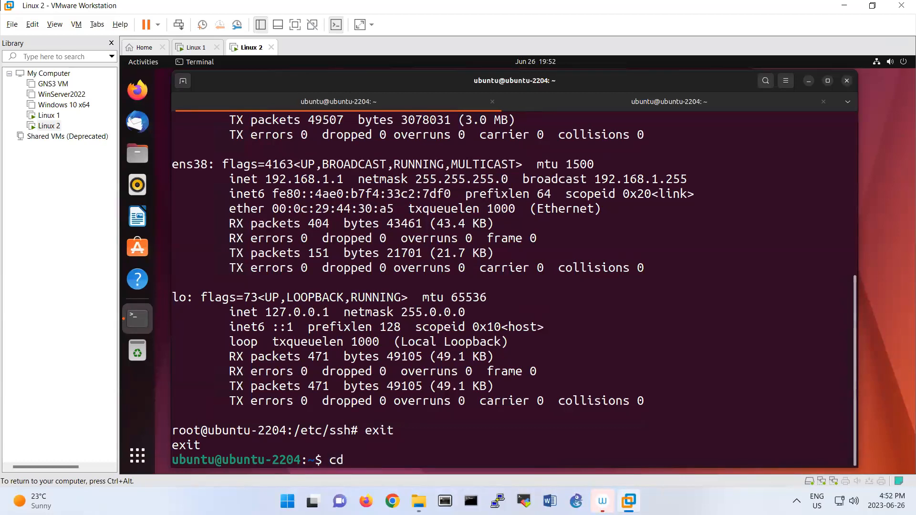
{"action": "type", "text": "/.ss"}
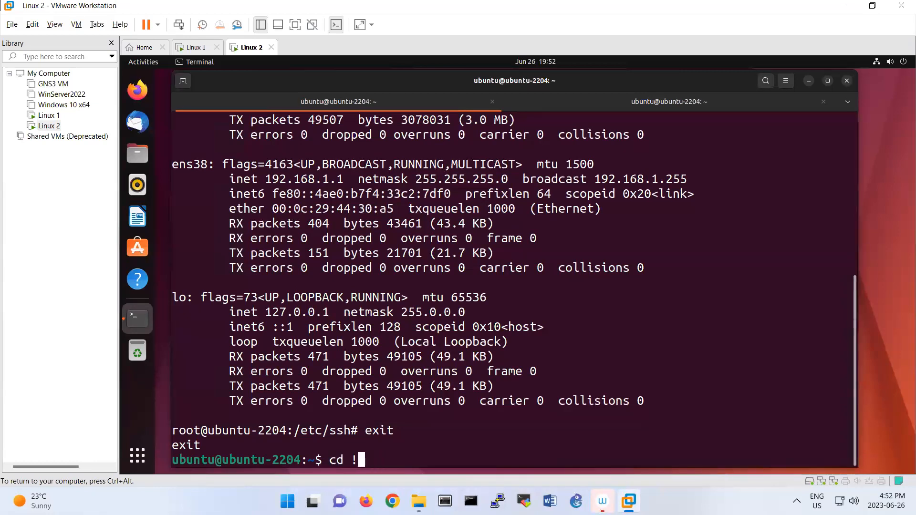
{"action": "type", "text": "~."}
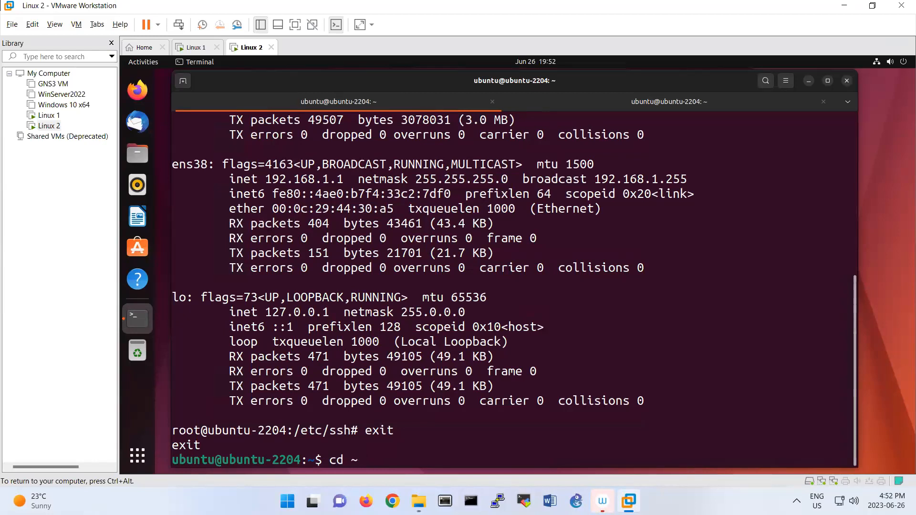
{"action": "type", "text": "/.s"}
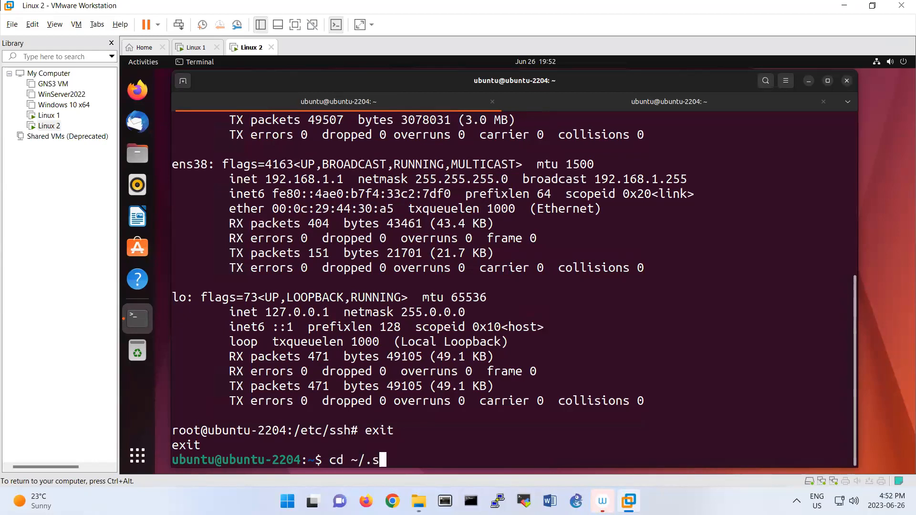
{"action": "type", "text": "sh/"}
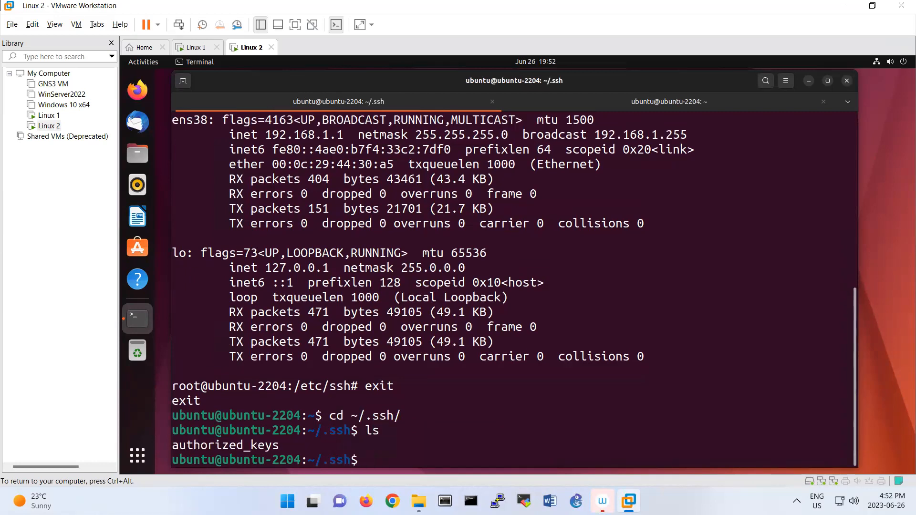
{"action": "type", "text": "cat authorized_keys"}
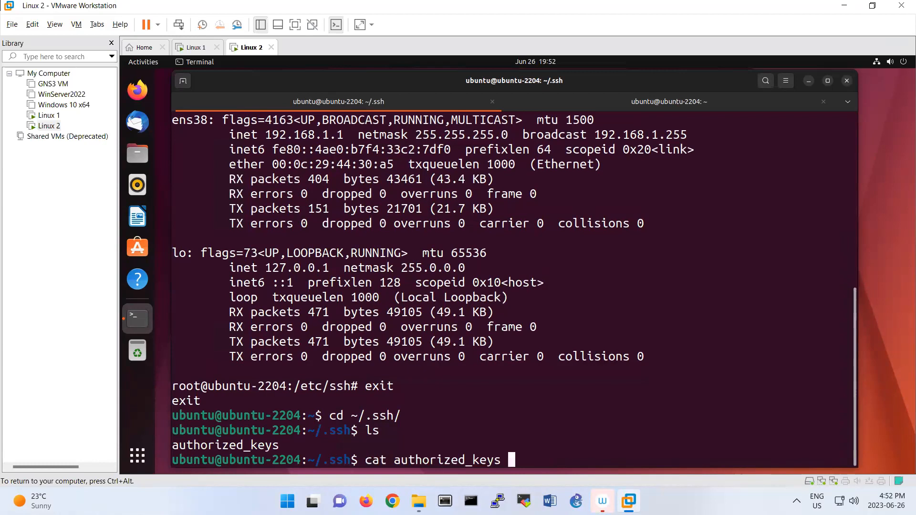
{"action": "key", "text": "Return"}
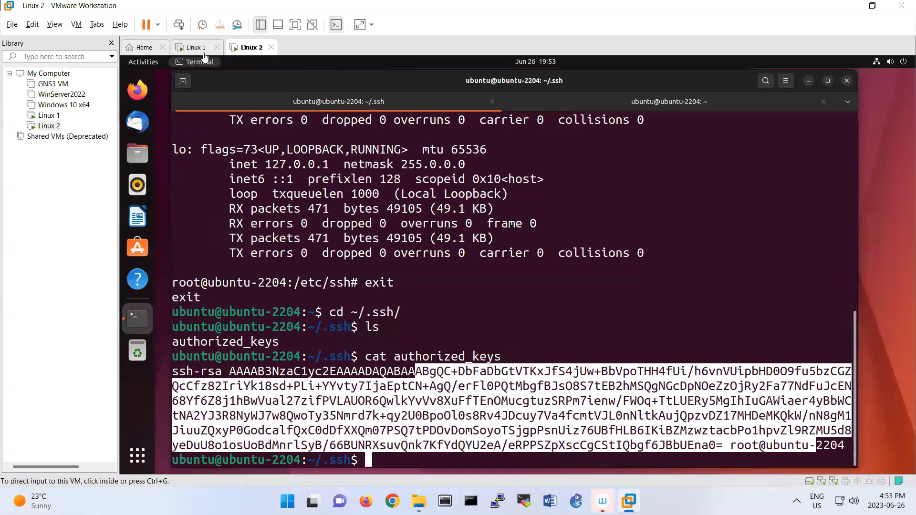
{"action": "mouse_move", "coordinate": [195, 47]}
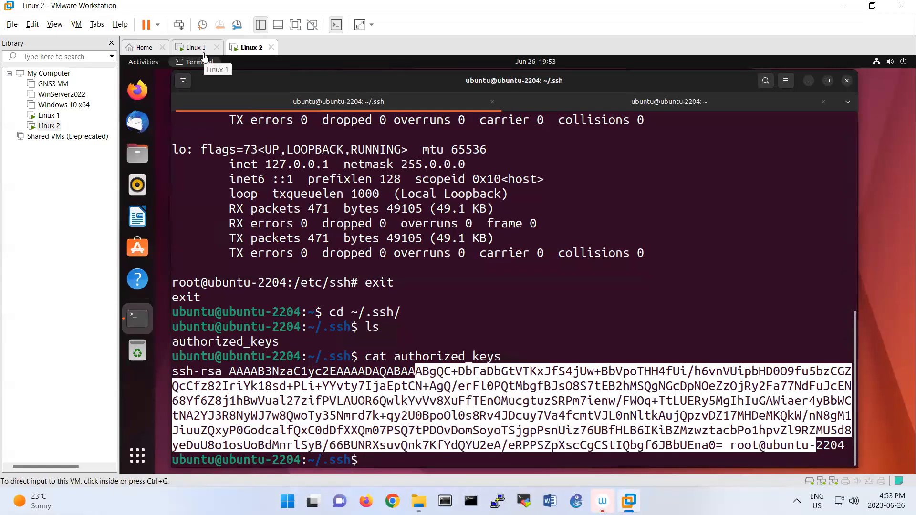